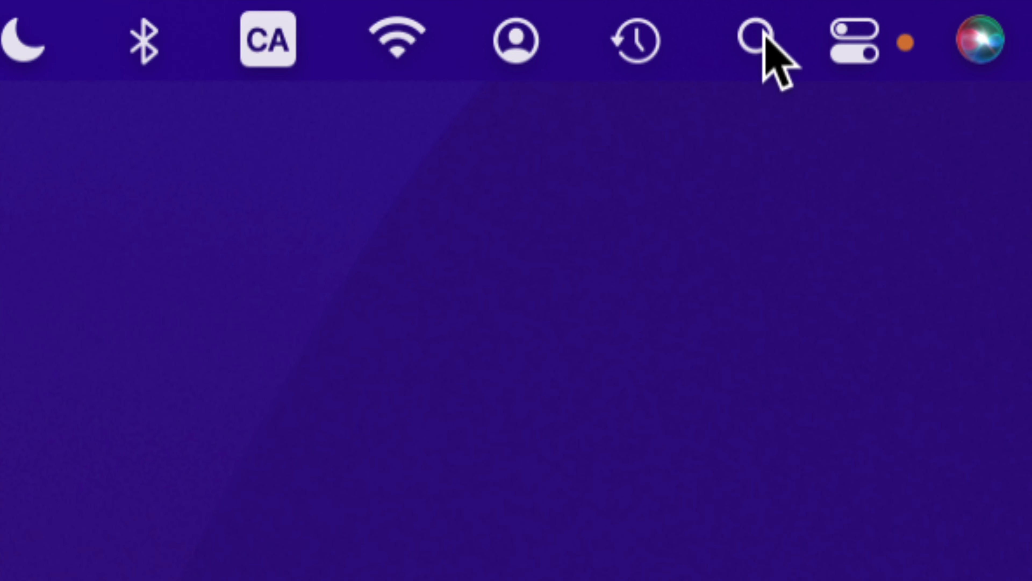
# - Start a Spotlight search from the menu bar to launch the Music app
pyautogui.click(756, 38)
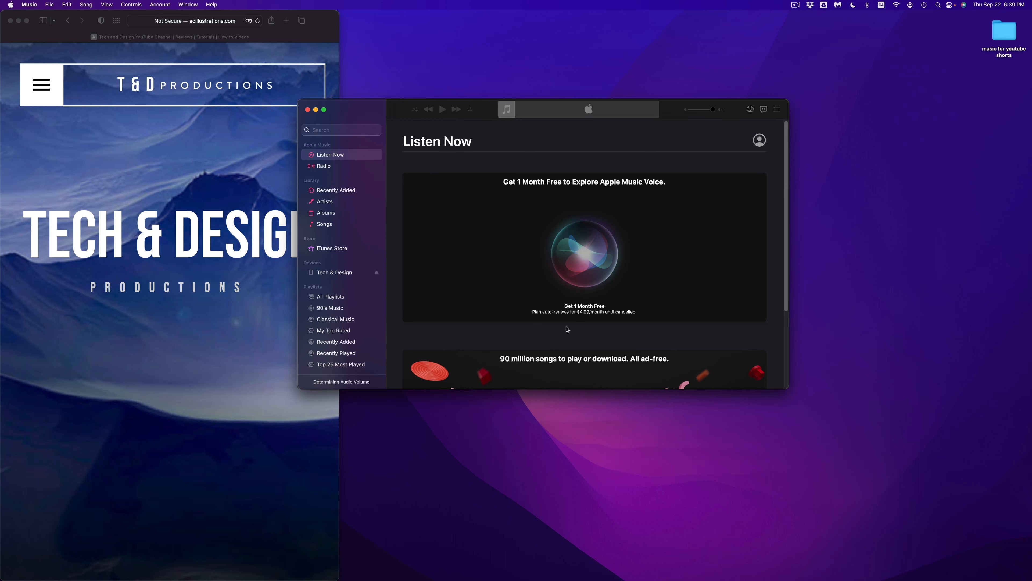
pyautogui.moveTo(543, 323)
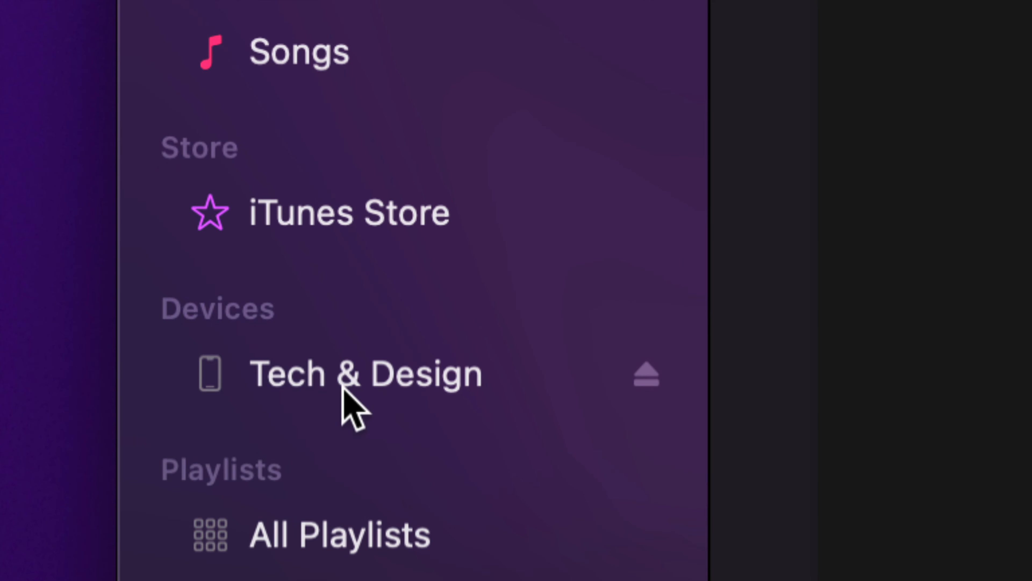
pyautogui.moveTo(238, 395)
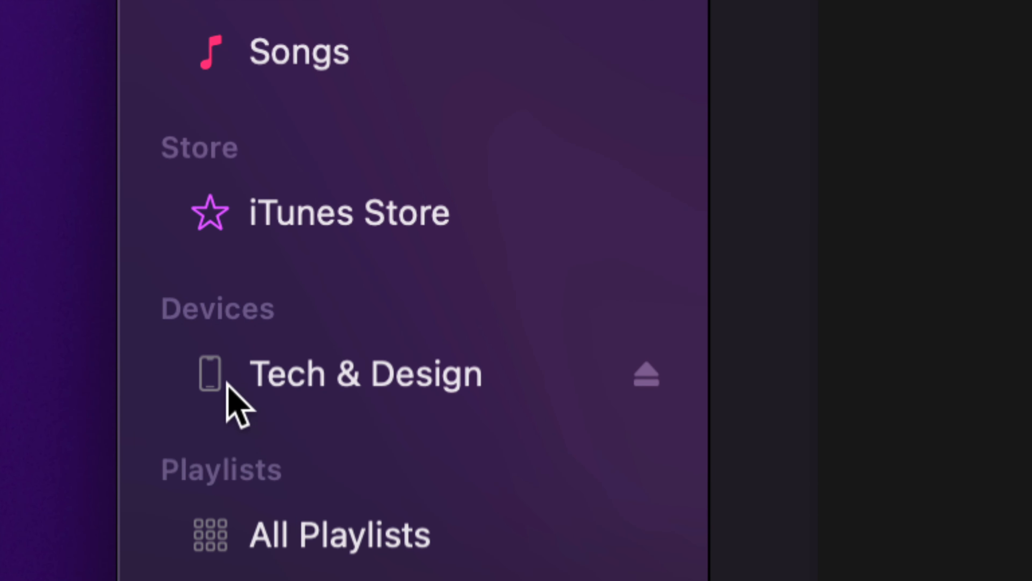
pyautogui.moveTo(390, 401)
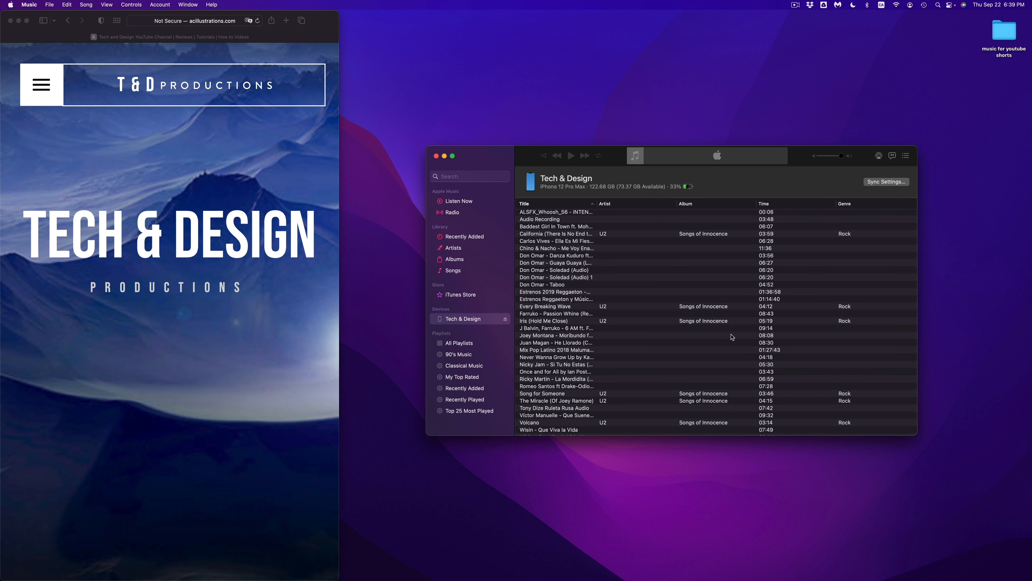
pyautogui.moveTo(699, 360)
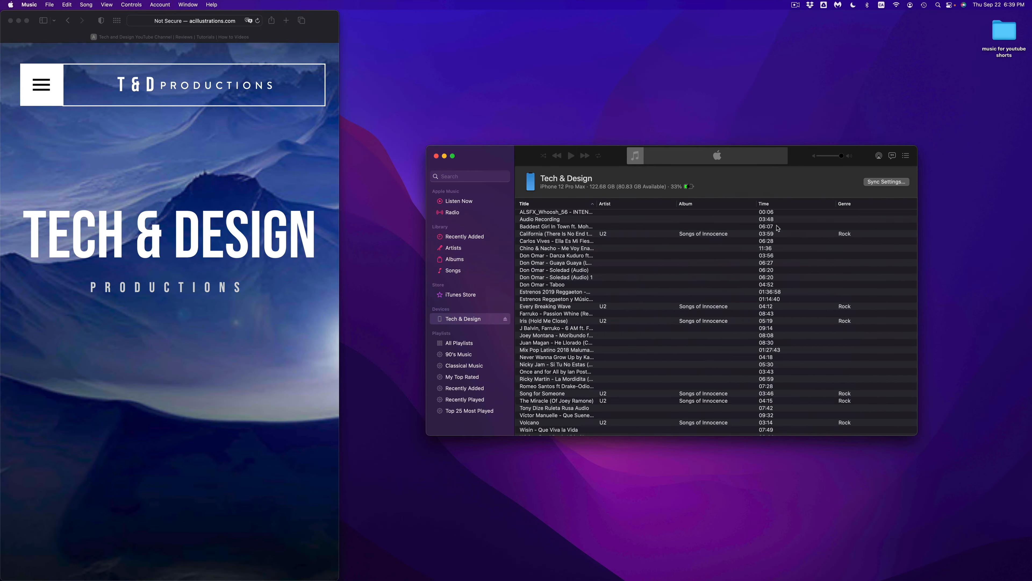
pyautogui.moveTo(508, 153)
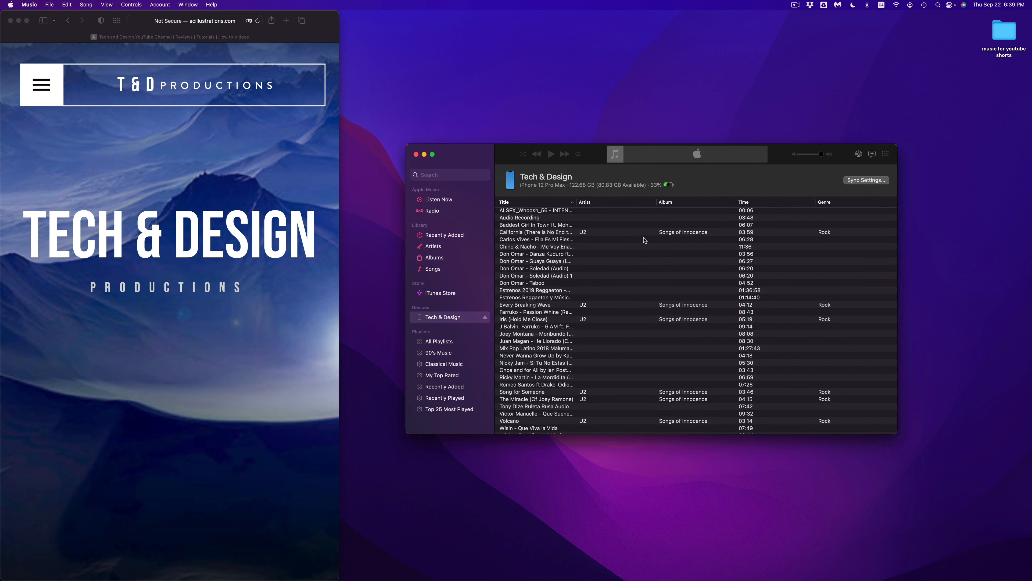
pyautogui.moveTo(1000, 33)
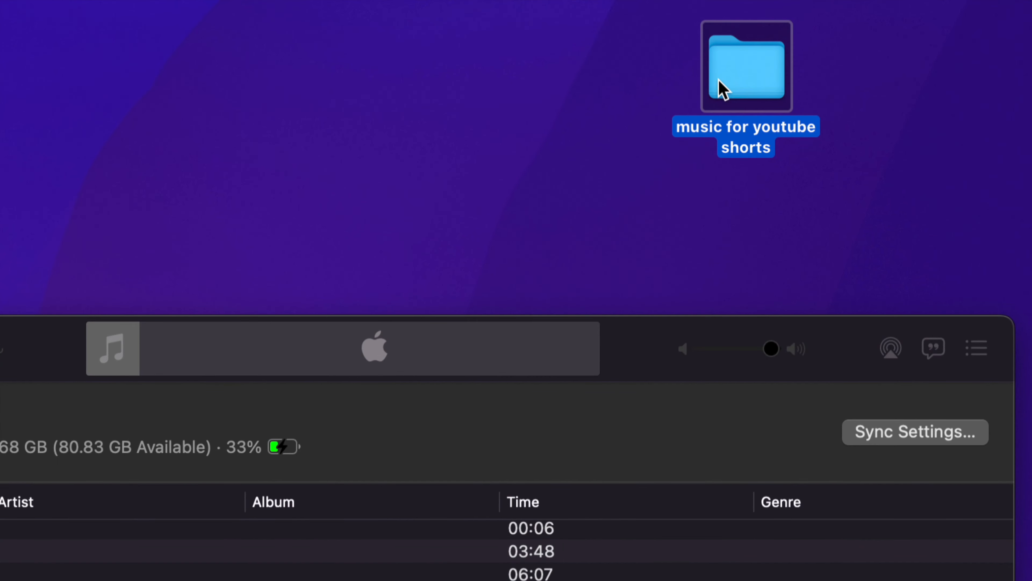
# - Open the desktop 'music for youtube shorts' folder and bring its Finder window to the front
pyautogui.doubleClick(745, 67)
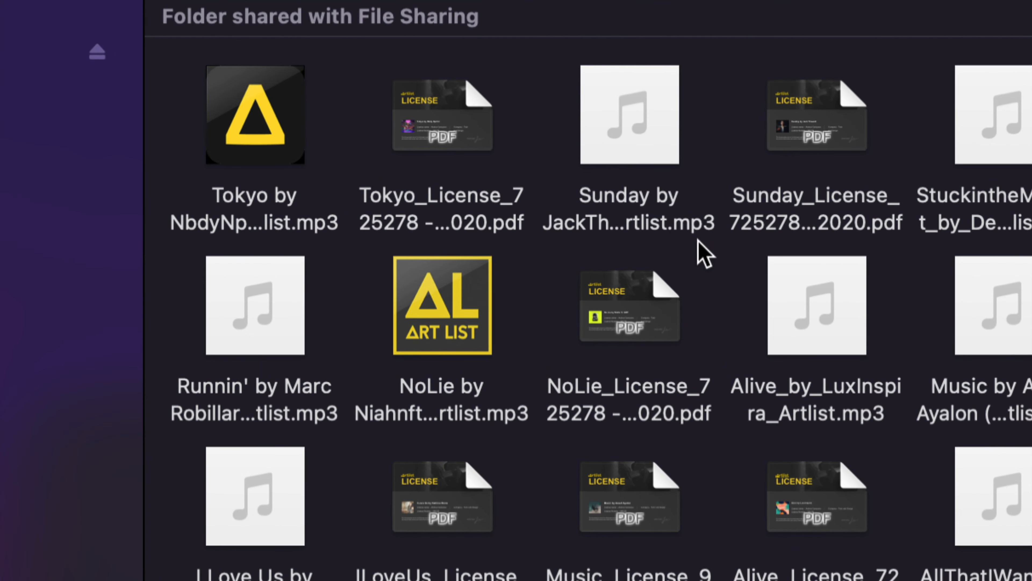
pyautogui.moveTo(733, 245)
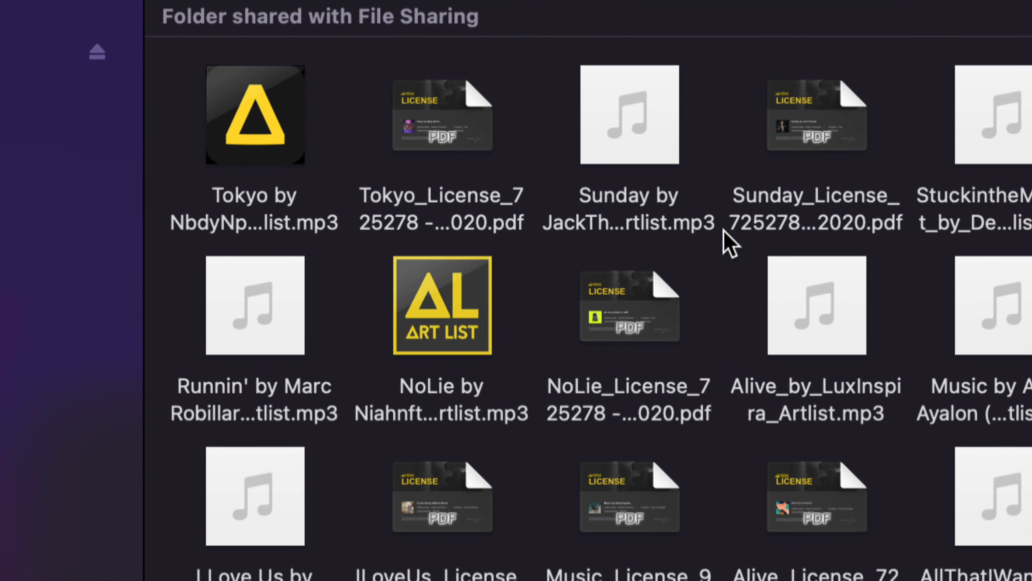
pyautogui.moveTo(727, 247)
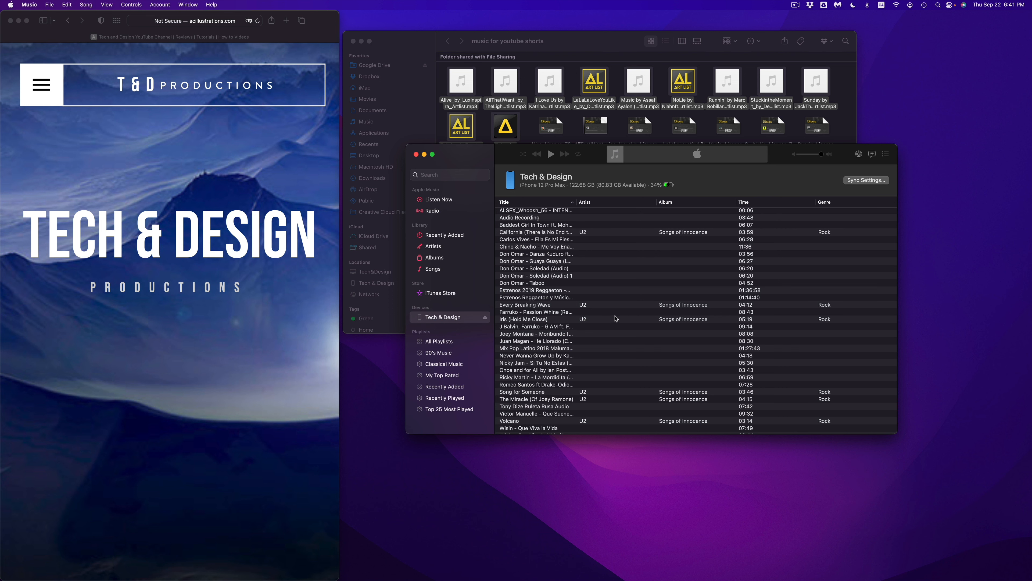
pyautogui.moveTo(655, 81)
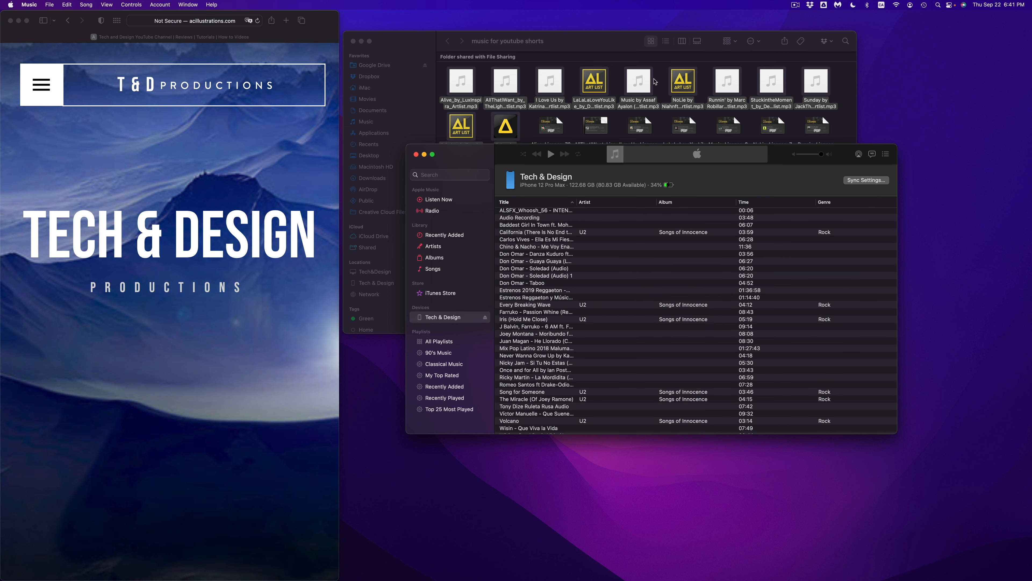
pyautogui.click(507, 41)
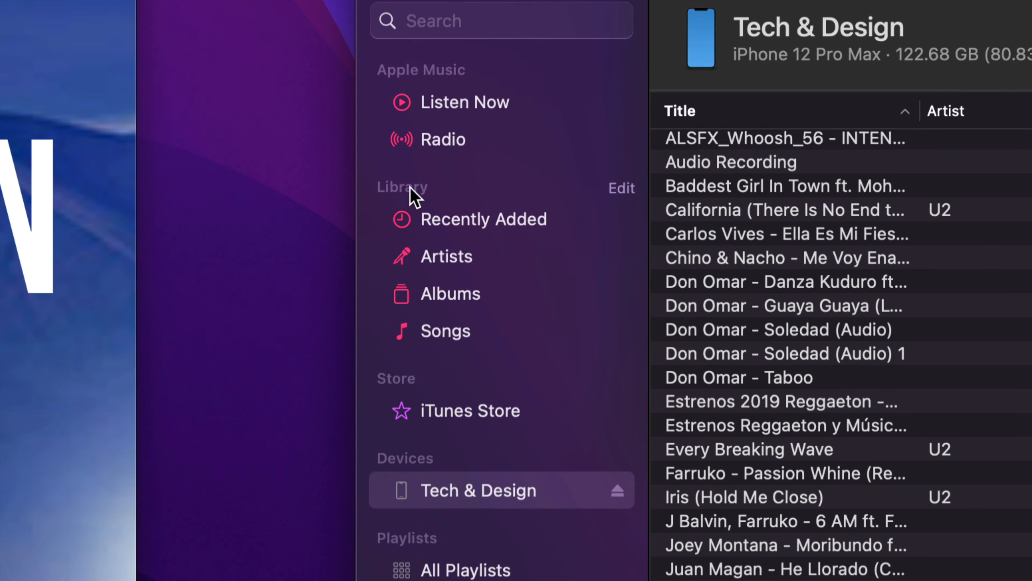
pyautogui.moveTo(496, 252)
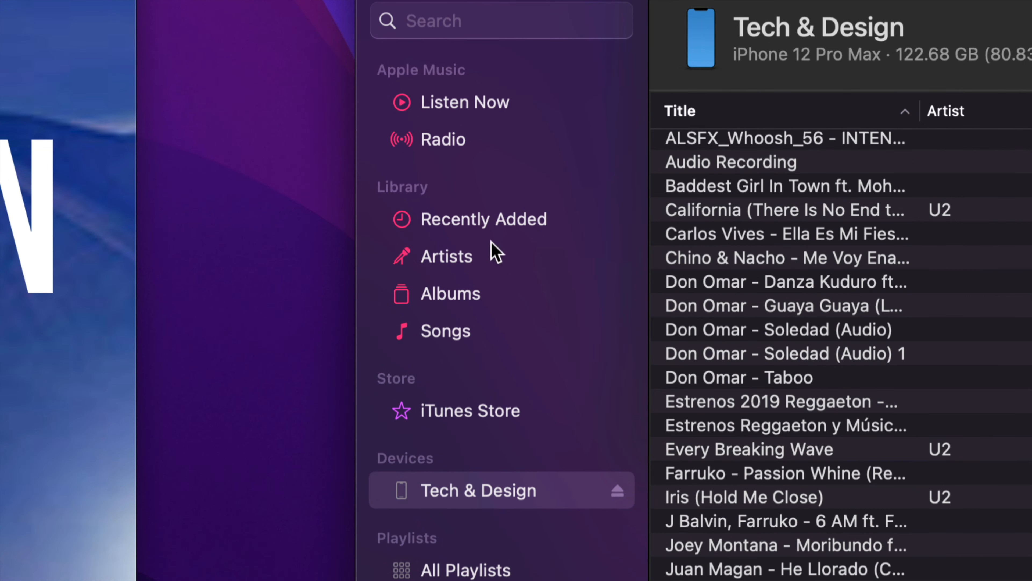
# - Show Recently Added and drop the dragged mp3 tracks into the Music library
pyautogui.click(483, 219)
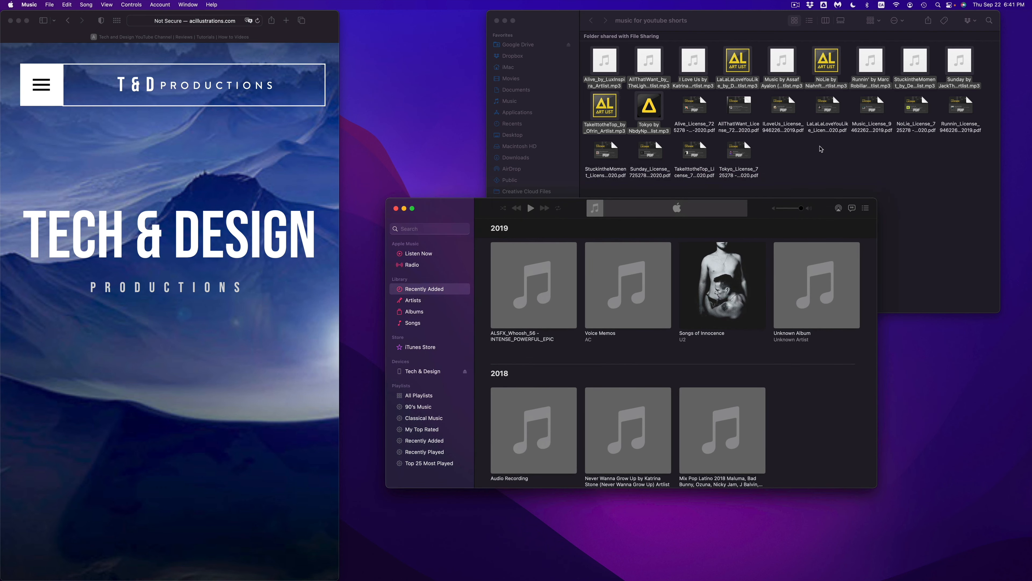
pyautogui.moveTo(603, 60)
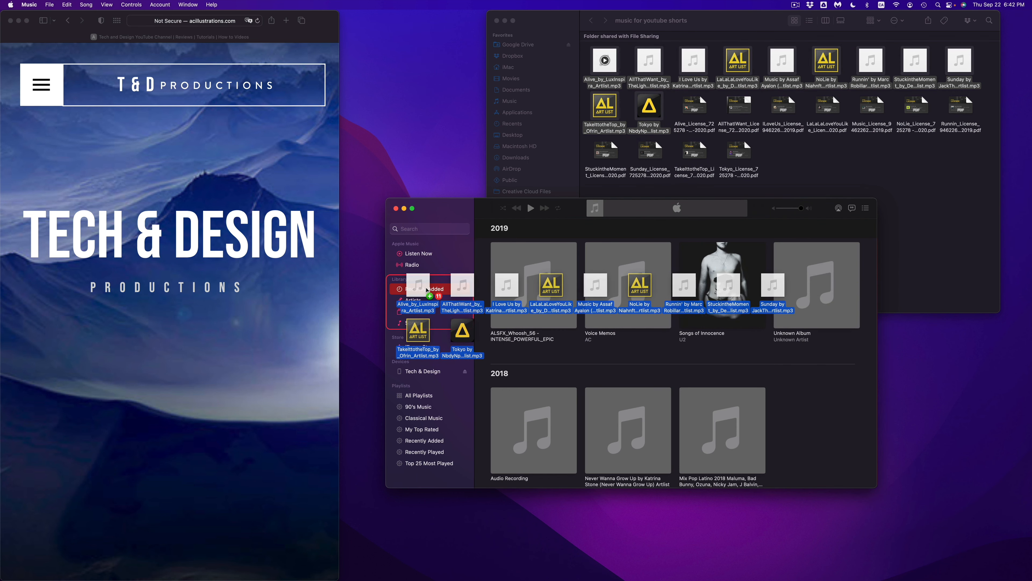
pyautogui.click(413, 289)
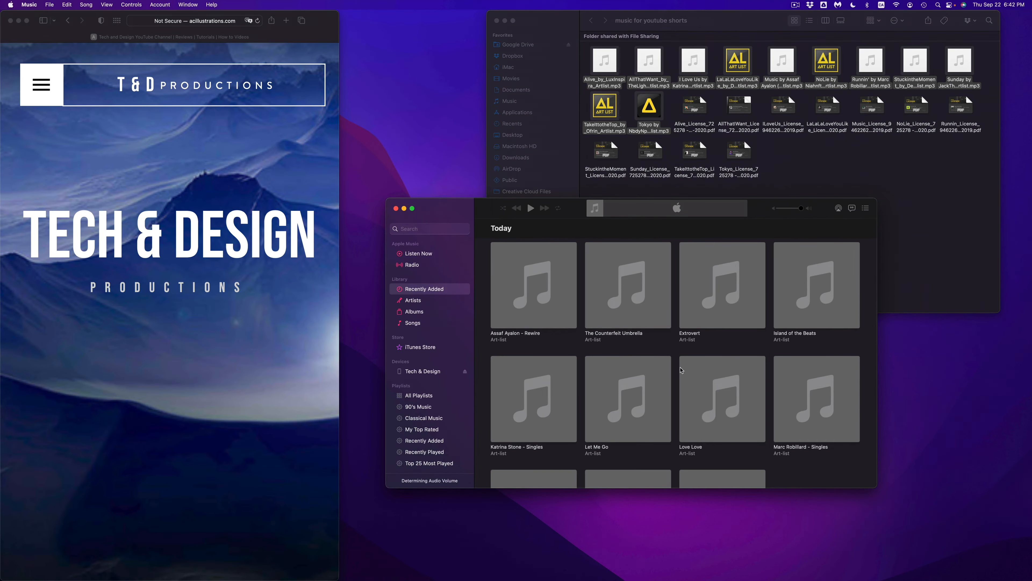
pyautogui.scroll(-3)
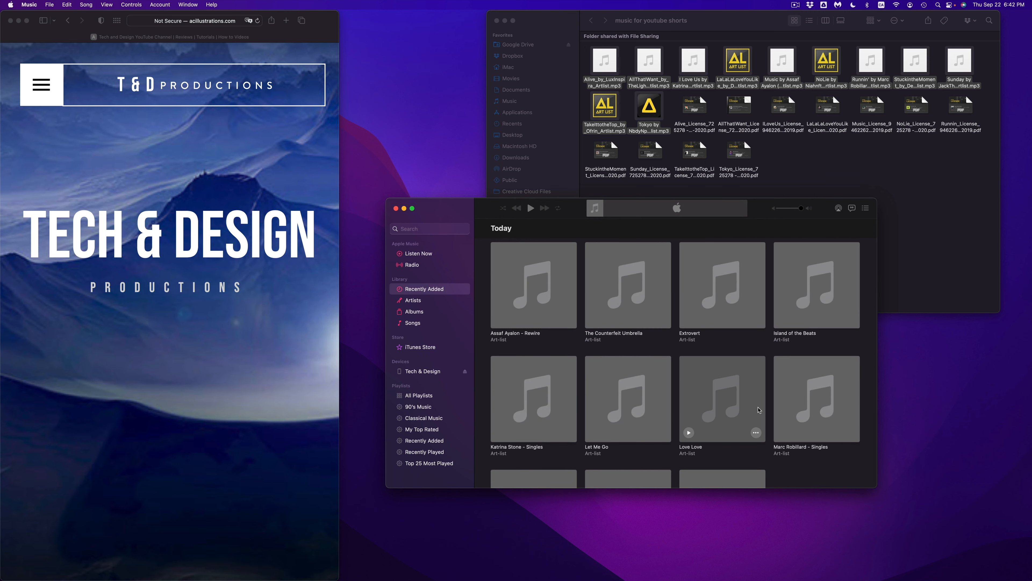
pyautogui.scroll(-3)
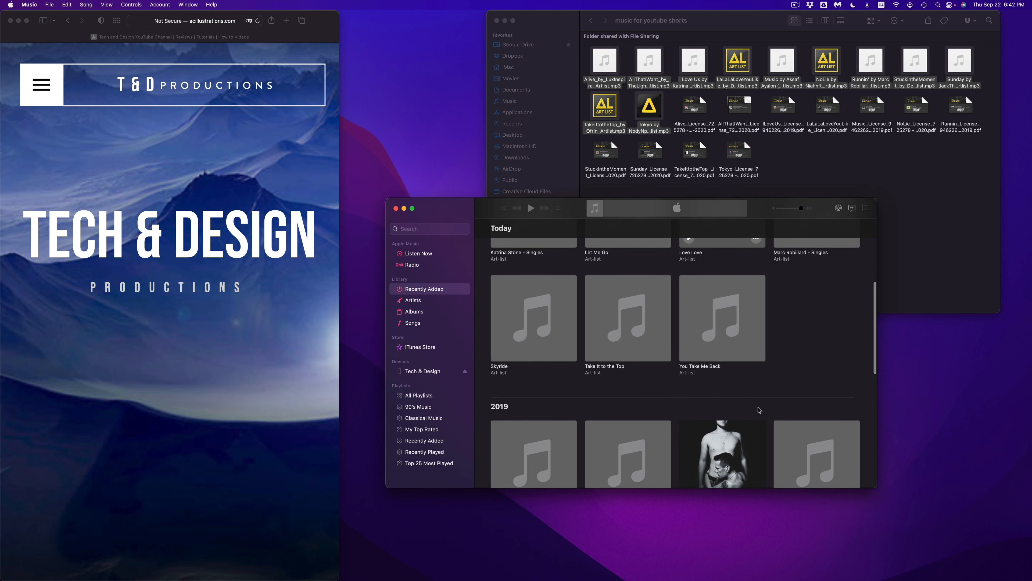
pyautogui.scroll(-3)
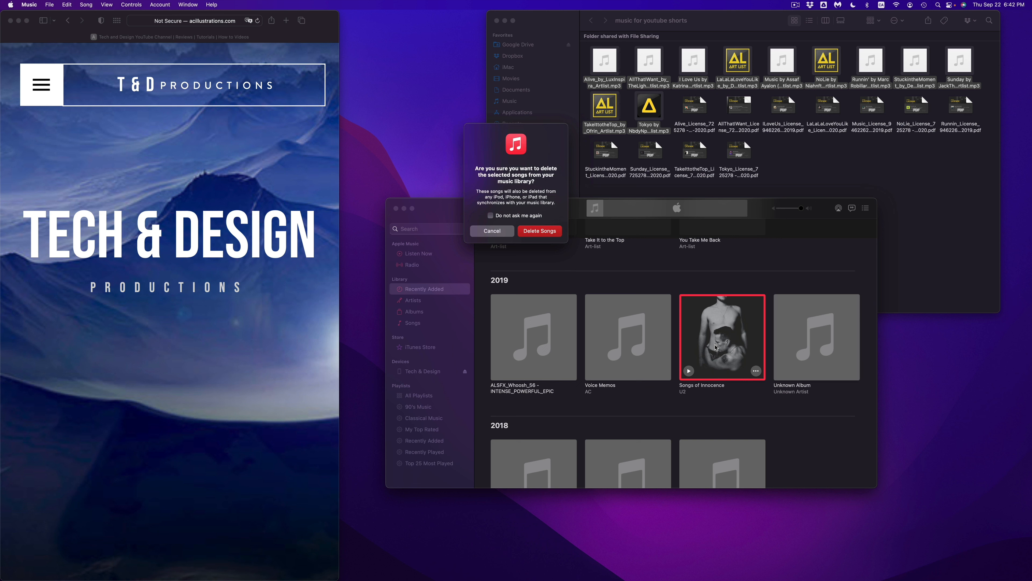
# - Confirm deleting Songs of Innocence and add Unknown Album to the 2019 removal selection
pyautogui.click(539, 231)
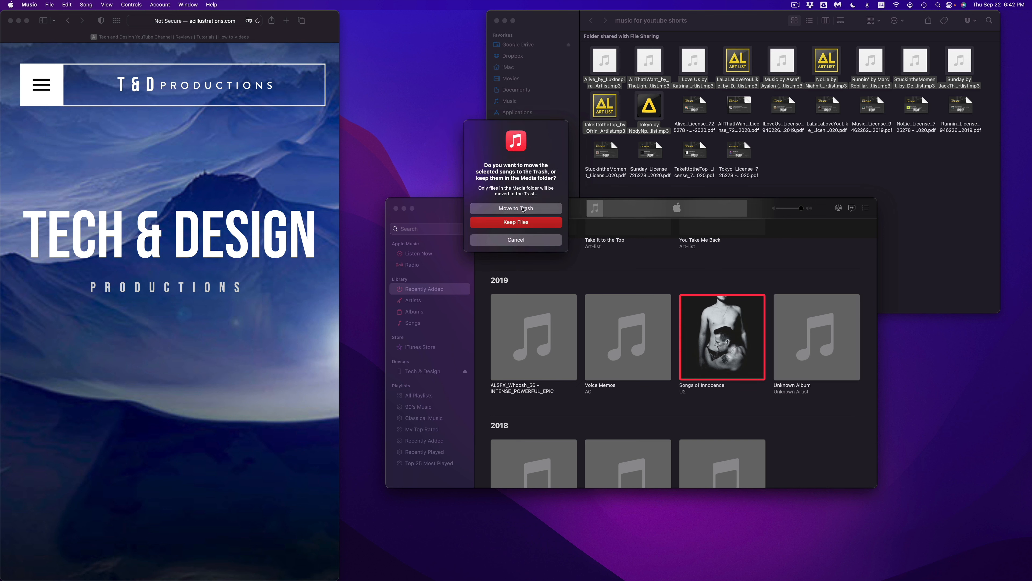
pyautogui.moveTo(526, 229)
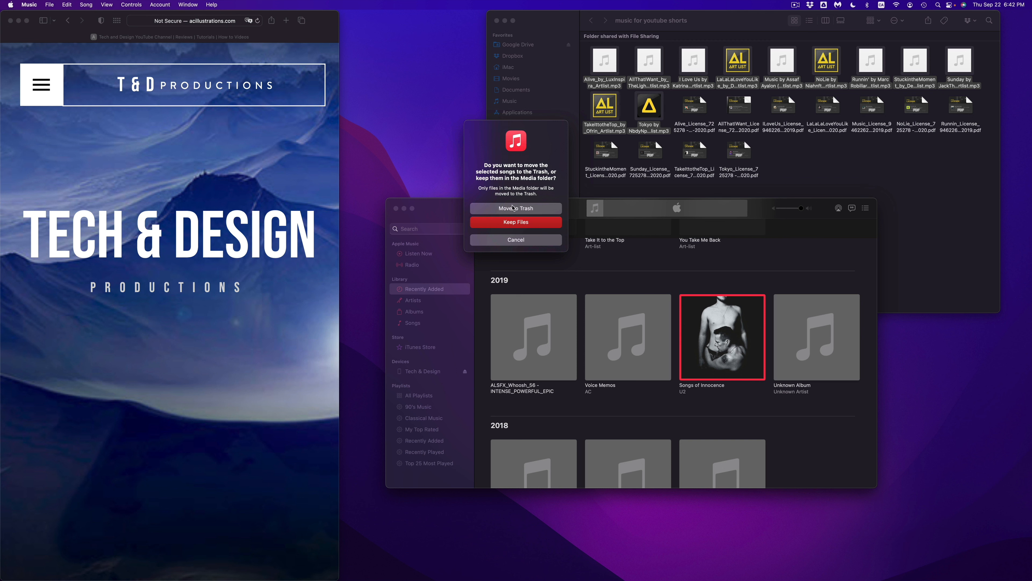
pyautogui.click(516, 208)
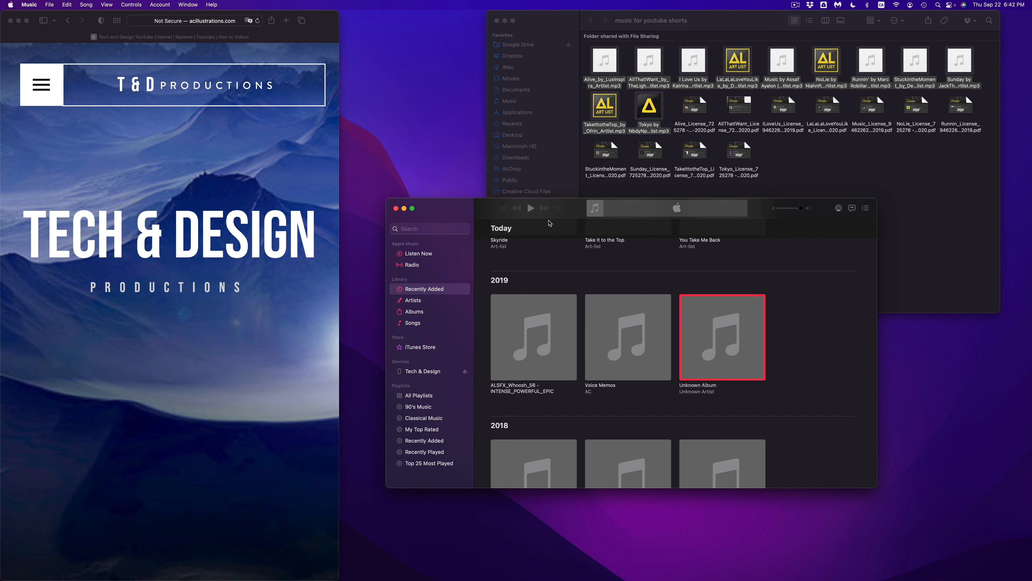
pyautogui.scroll(-3)
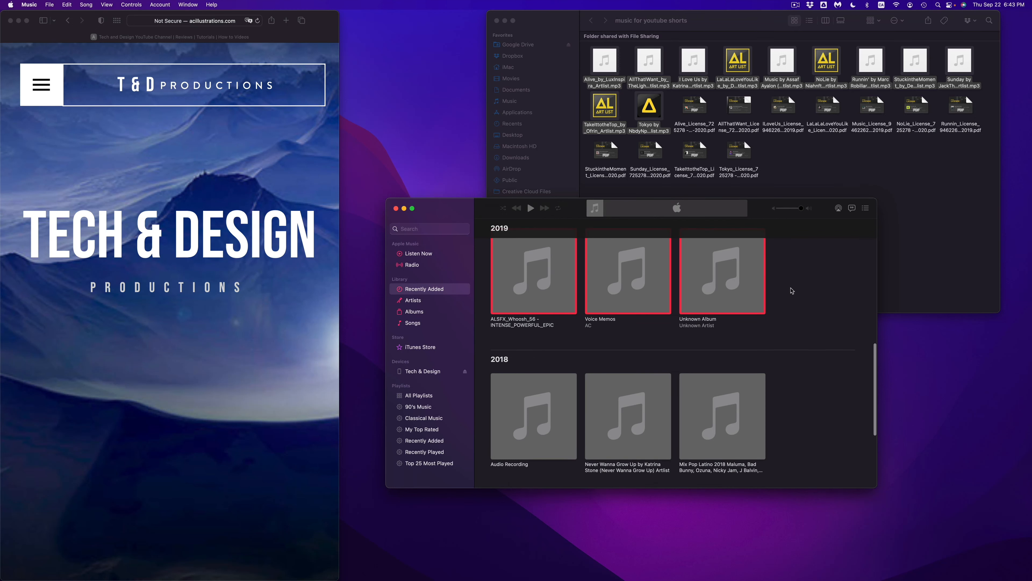
pyautogui.moveTo(527, 437)
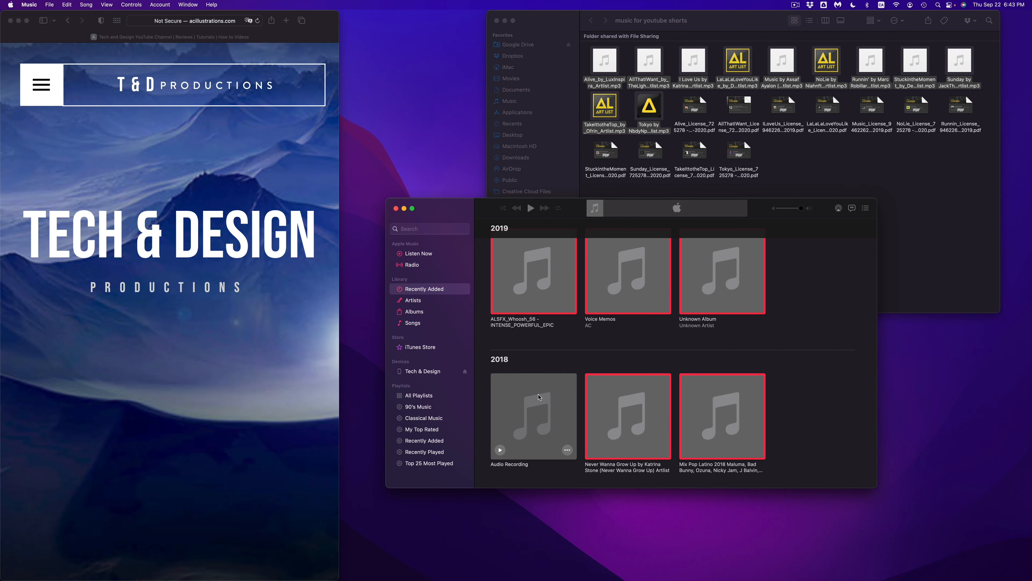
# - Delete the selected 2019, 2018 and 2015 albums and move their files to the Trash
pyautogui.scroll(3)
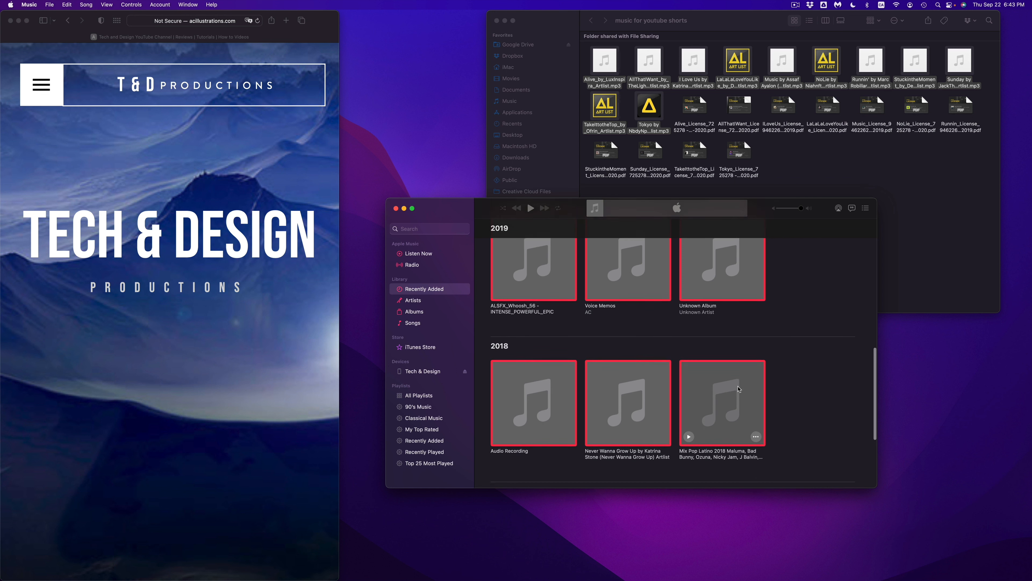
pyautogui.scroll(-3)
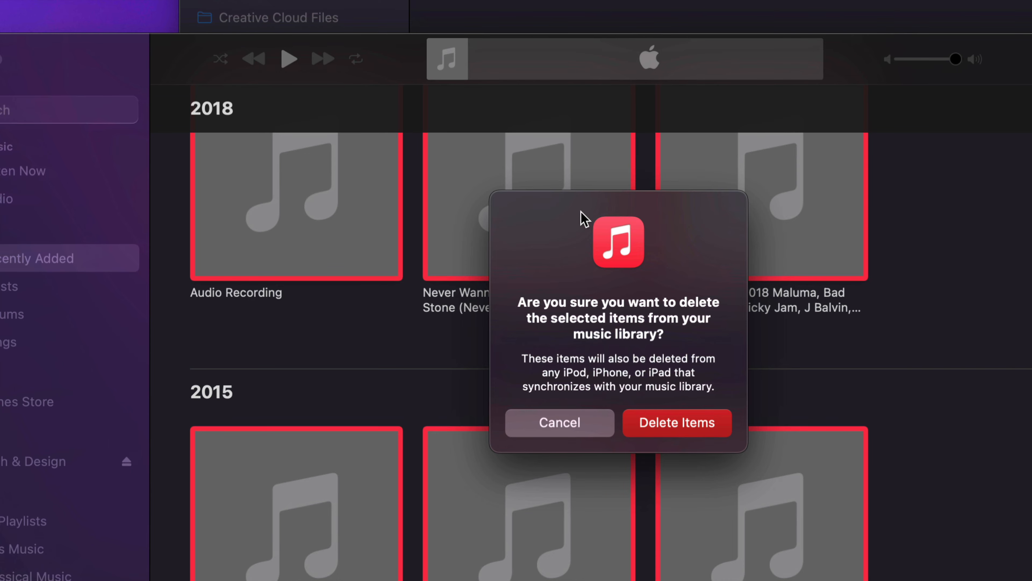
pyautogui.click(676, 422)
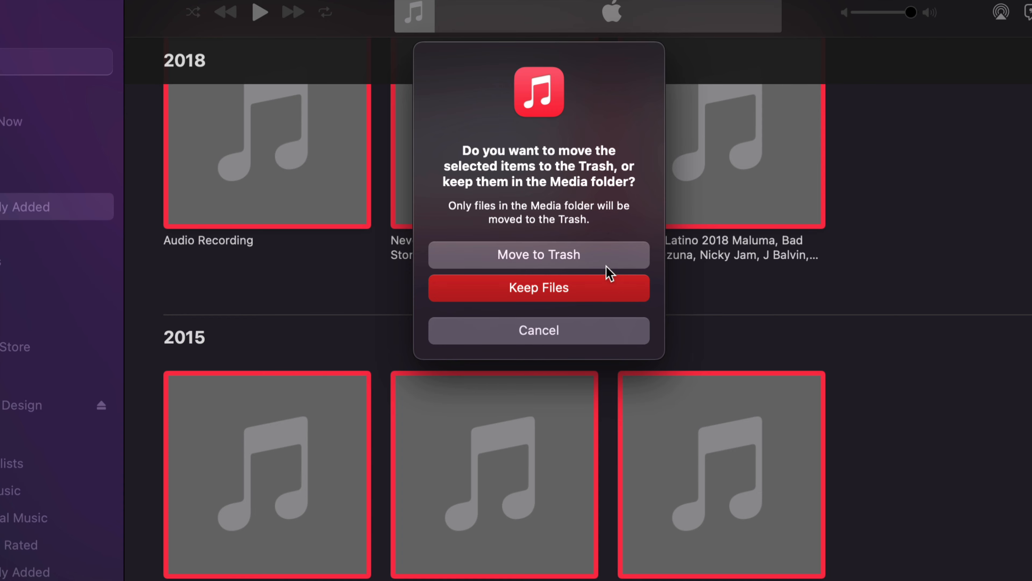
pyautogui.moveTo(538, 264)
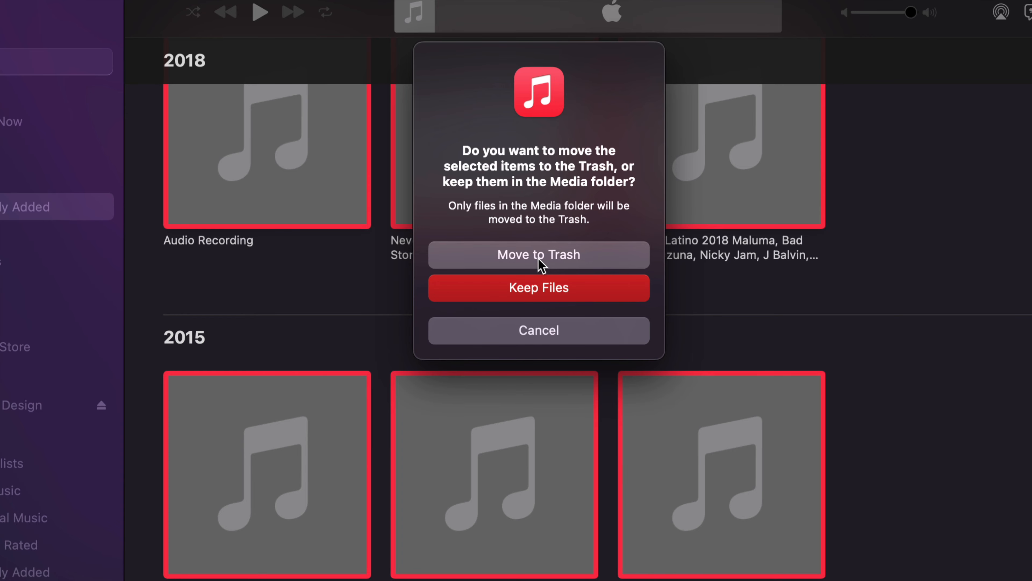
pyautogui.click(537, 255)
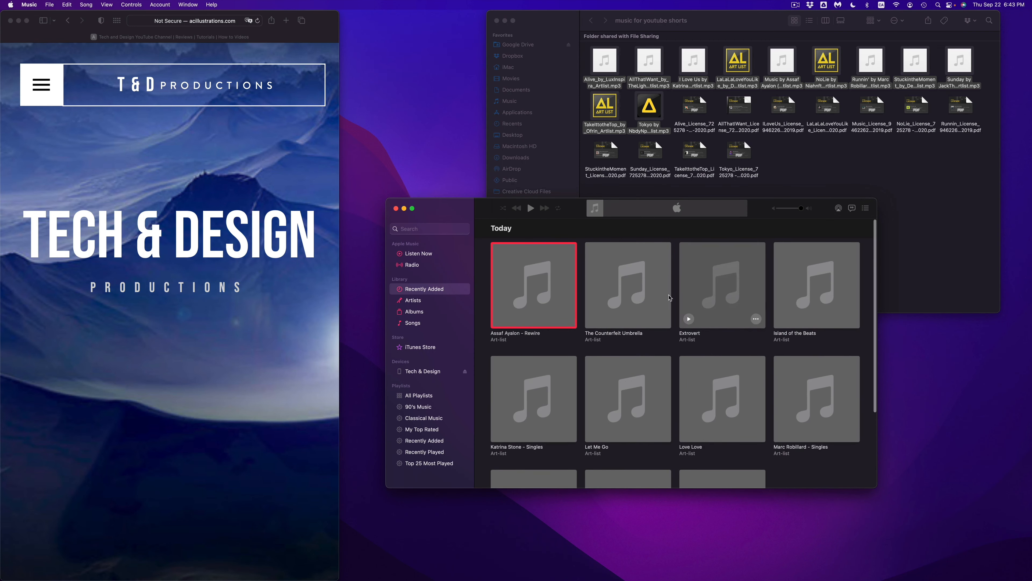
pyautogui.moveTo(731, 376)
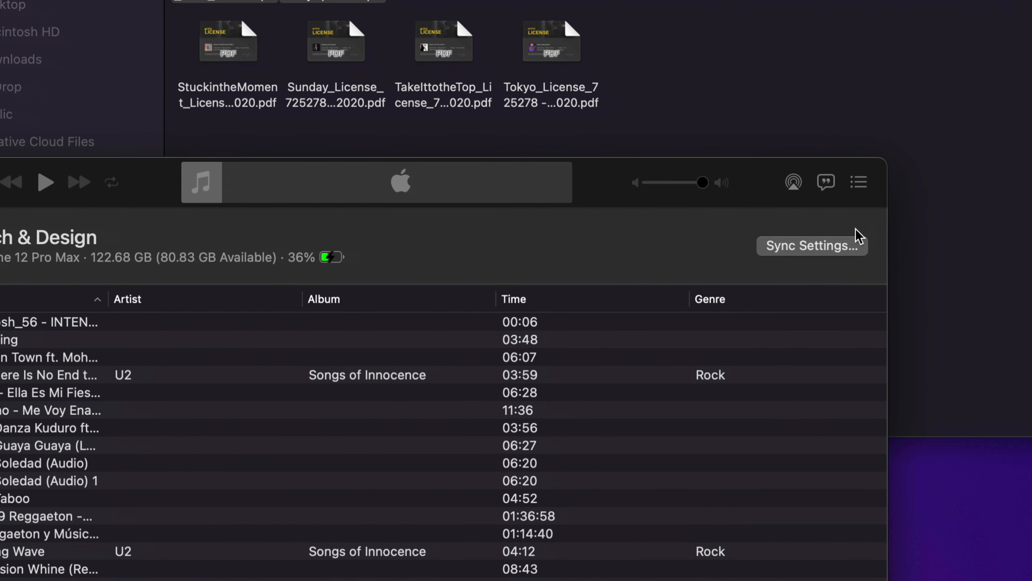
# - Open the iPhone's sync settings and toggle off 'Sync only checked songs and videos' under General
pyautogui.click(811, 245)
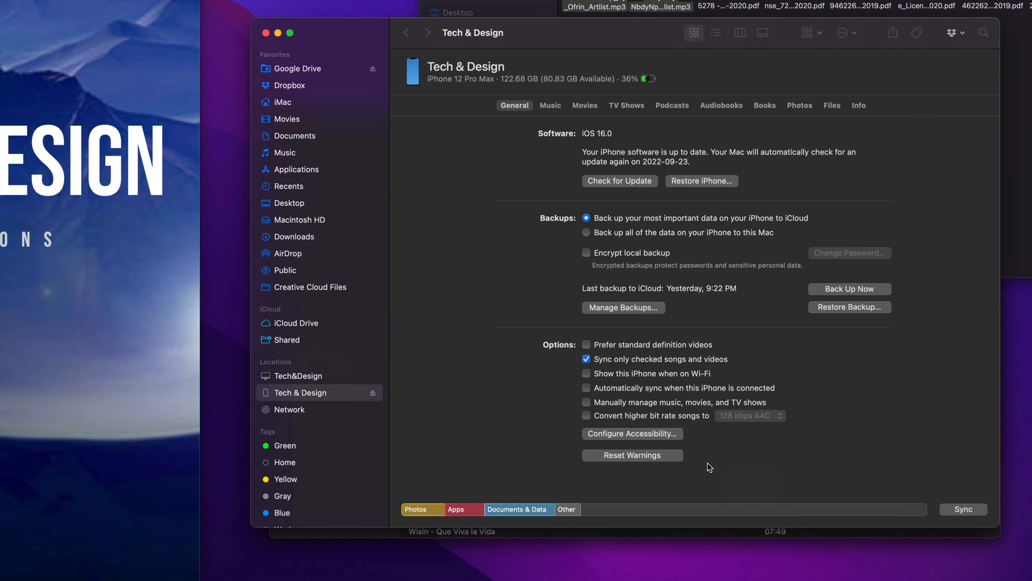
pyautogui.moveTo(768, 370)
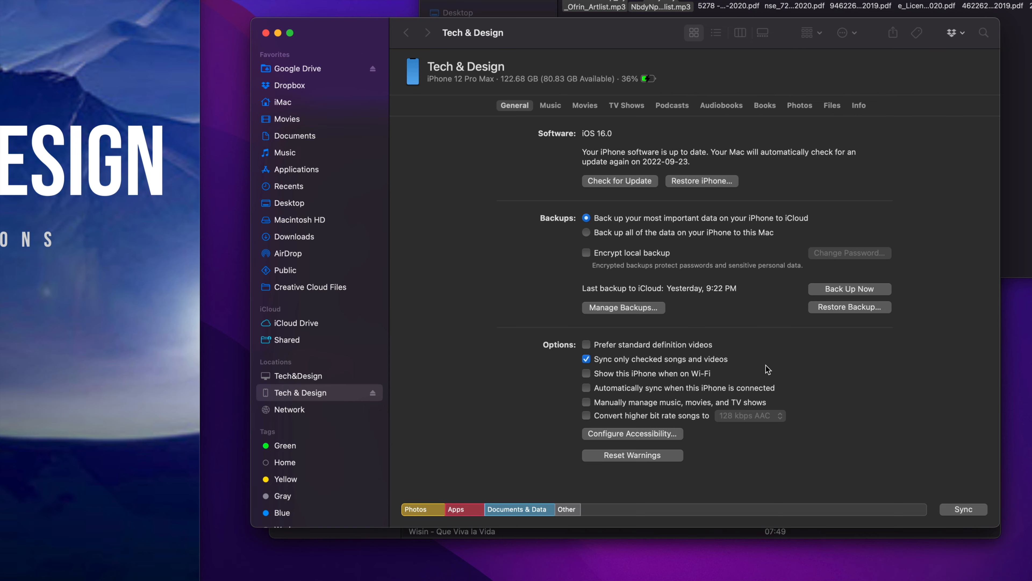
pyautogui.moveTo(730, 360)
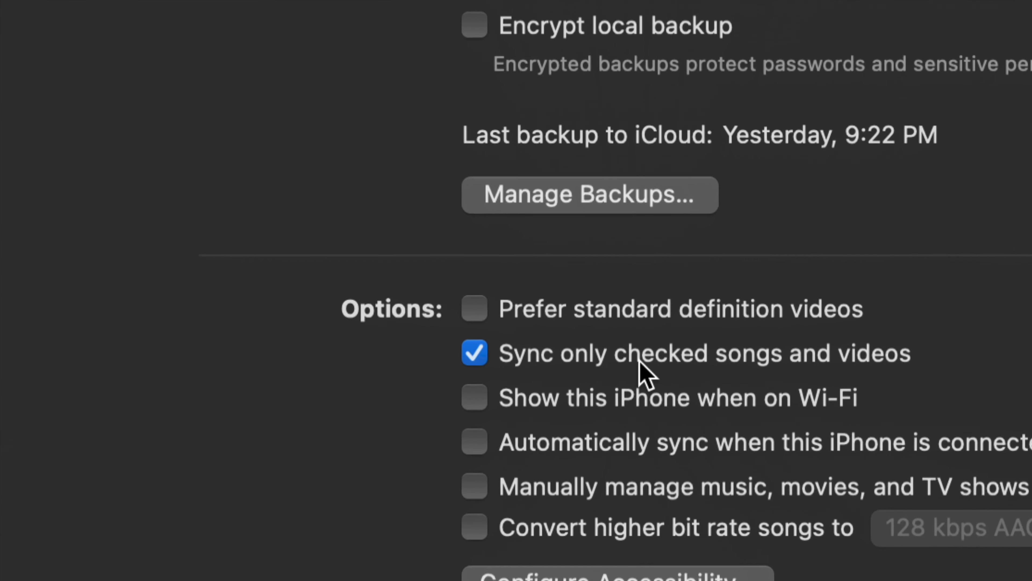
pyautogui.scroll(3)
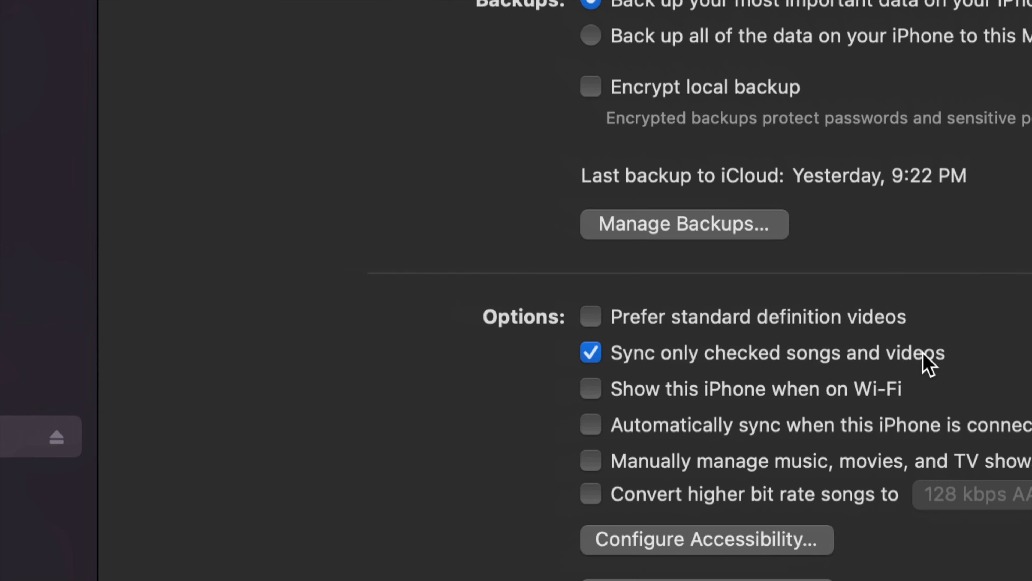
pyautogui.click(590, 352)
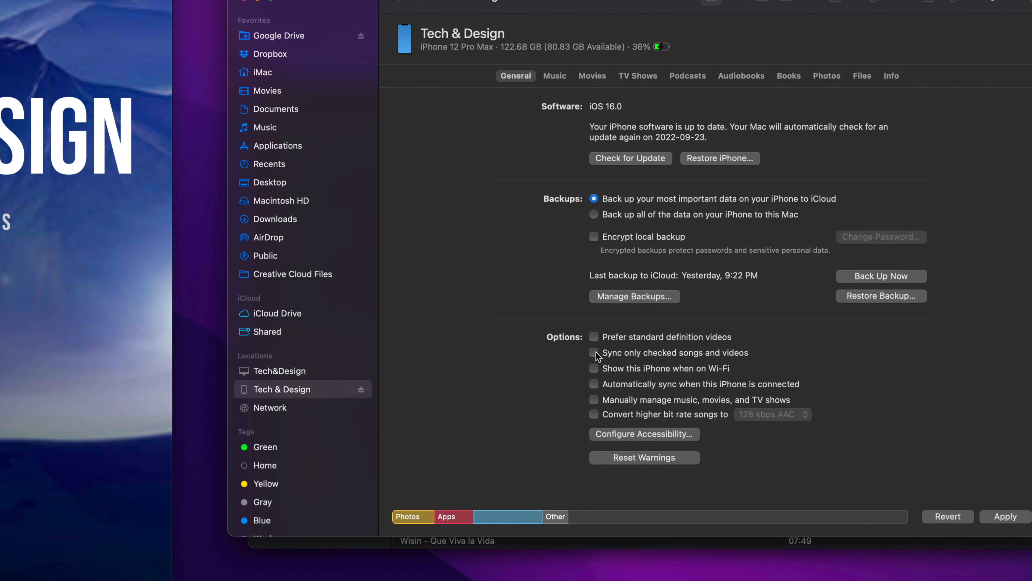
pyautogui.click(594, 353)
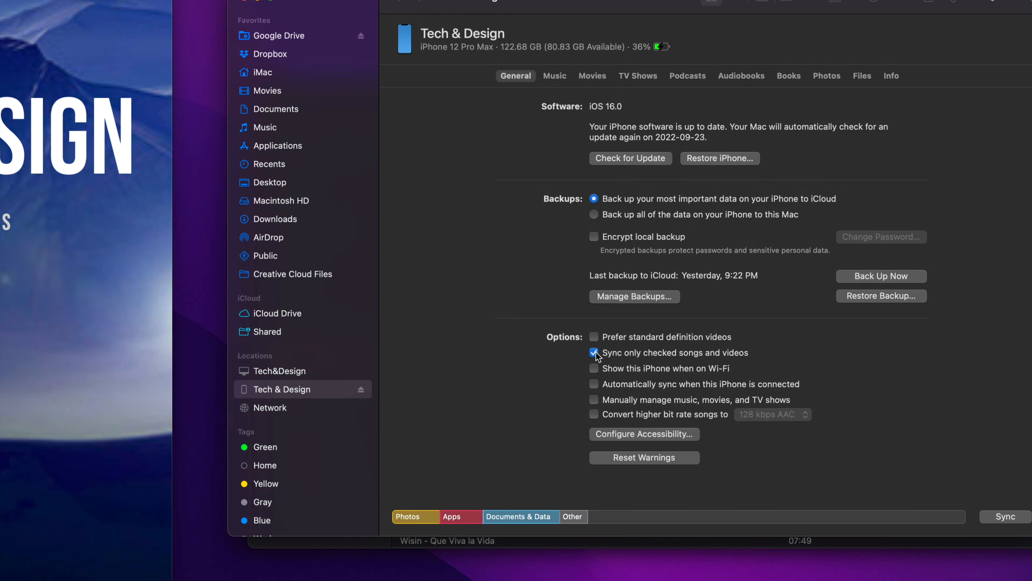
pyautogui.click(593, 352)
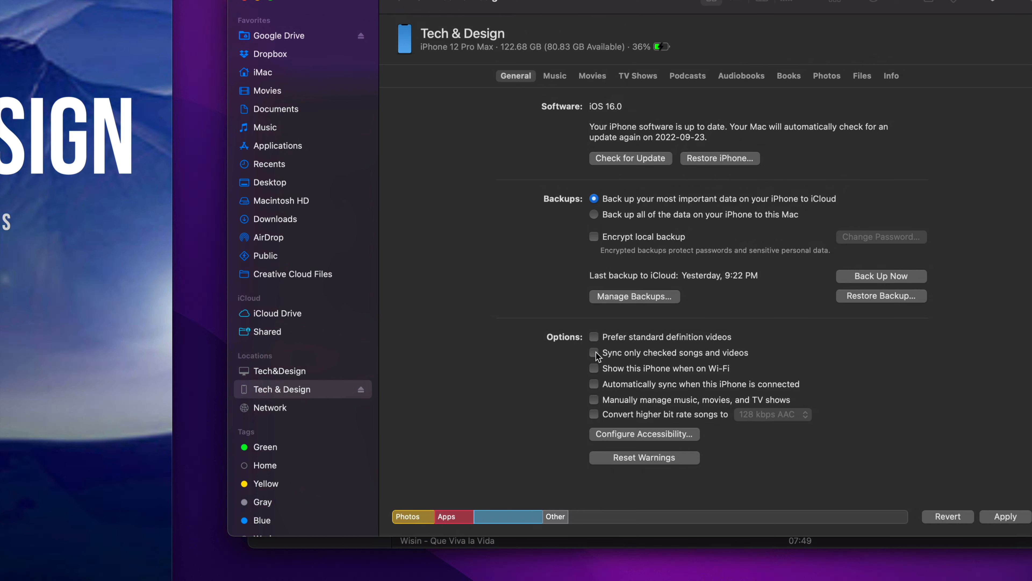
pyautogui.click(594, 352)
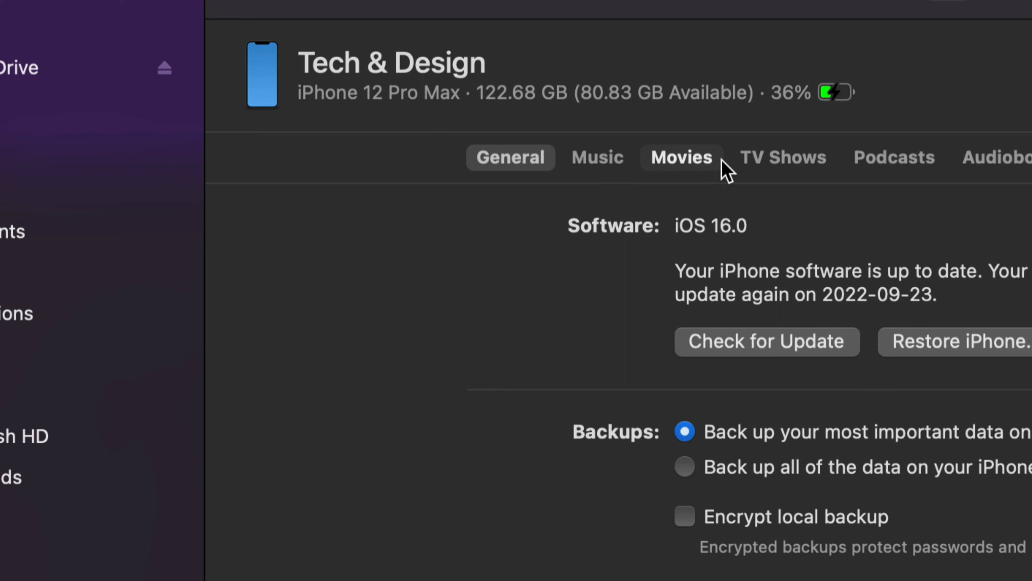
pyautogui.moveTo(597, 158)
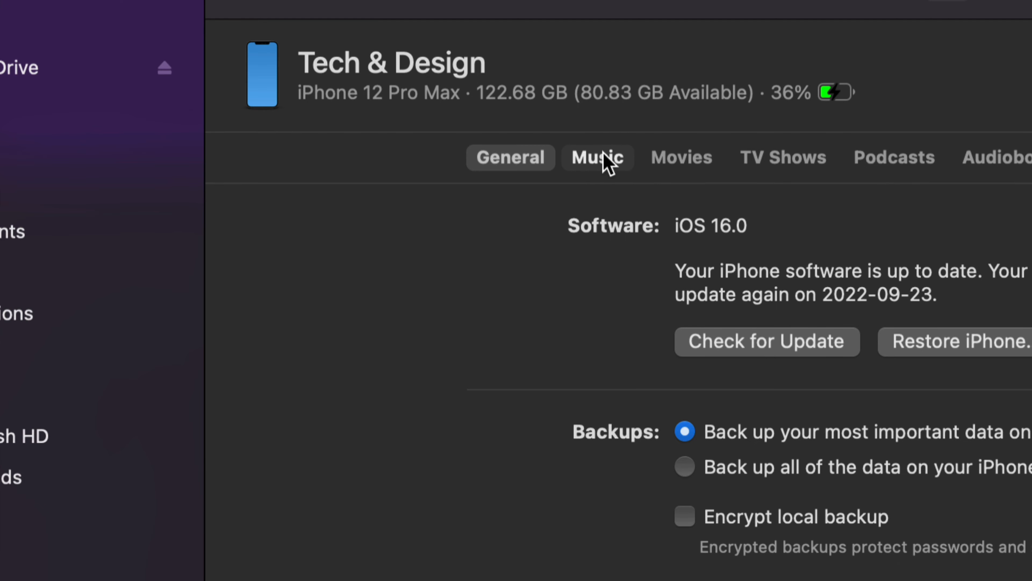
# - In the iPhone's Music sync, choose selected artists, albums, genres and playlists and check Art-list
pyautogui.click(597, 157)
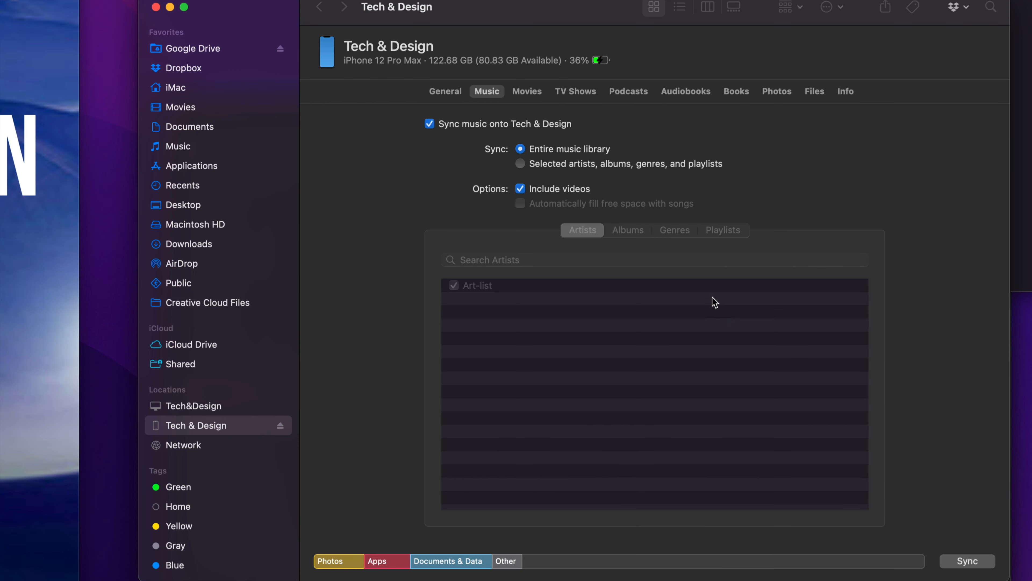
pyautogui.moveTo(538, 156)
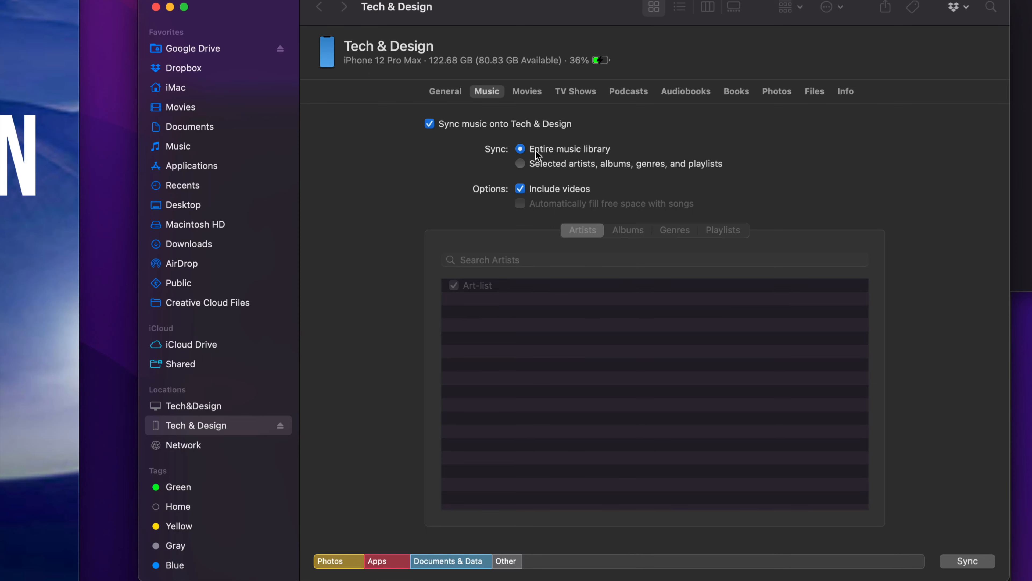
pyautogui.moveTo(523, 167)
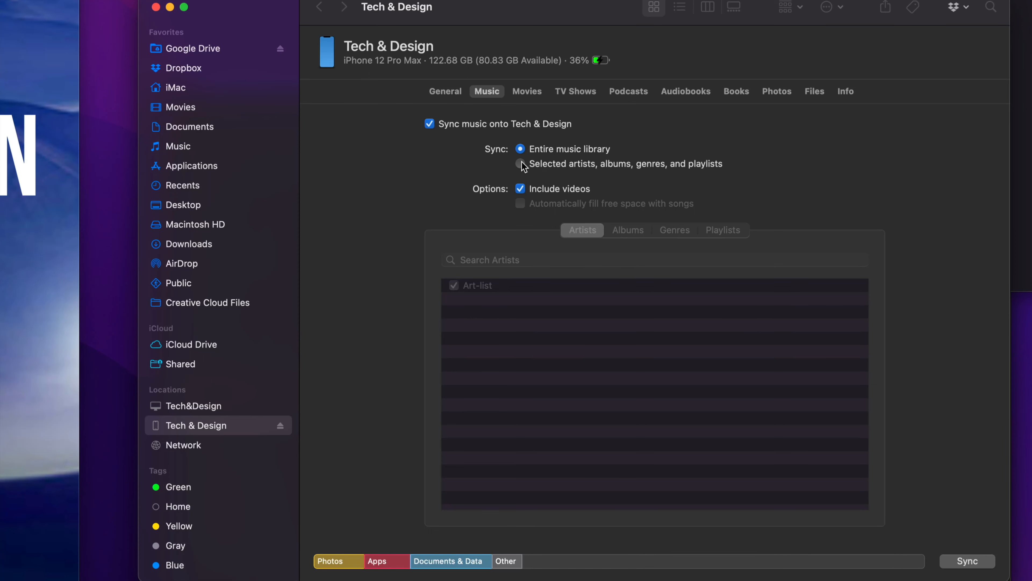
pyautogui.click(520, 164)
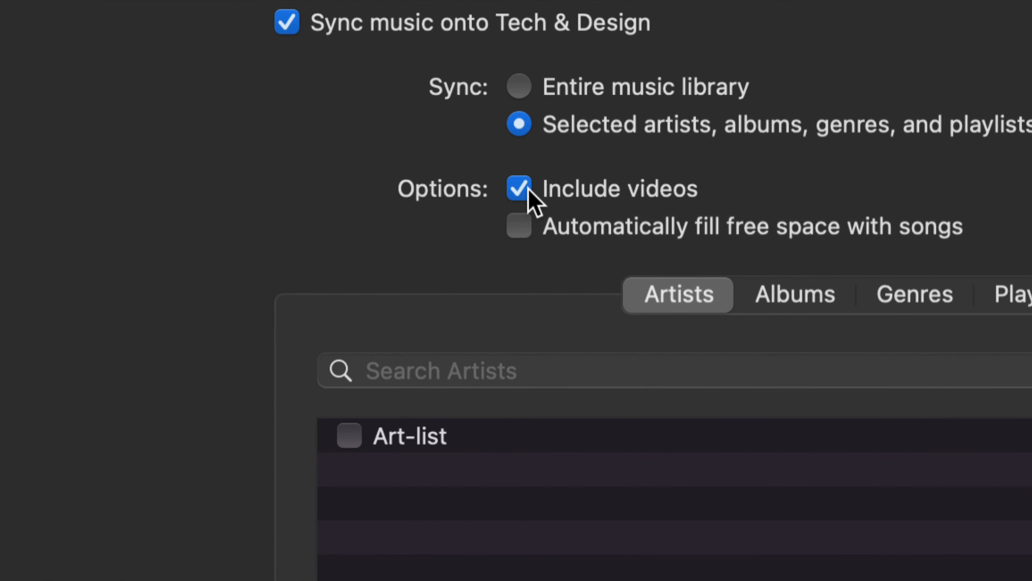
pyautogui.click(519, 188)
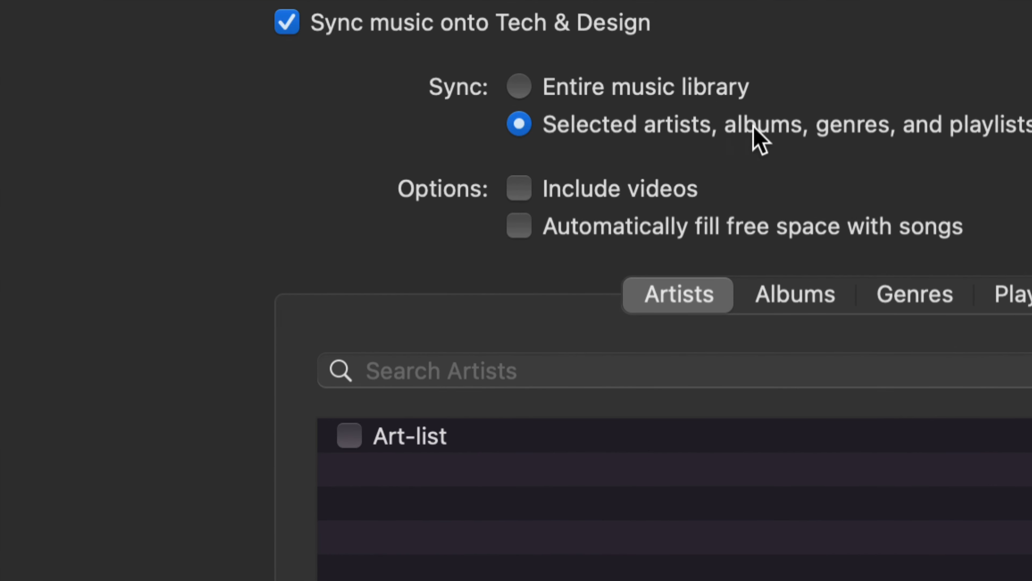
pyautogui.moveTo(710, 118)
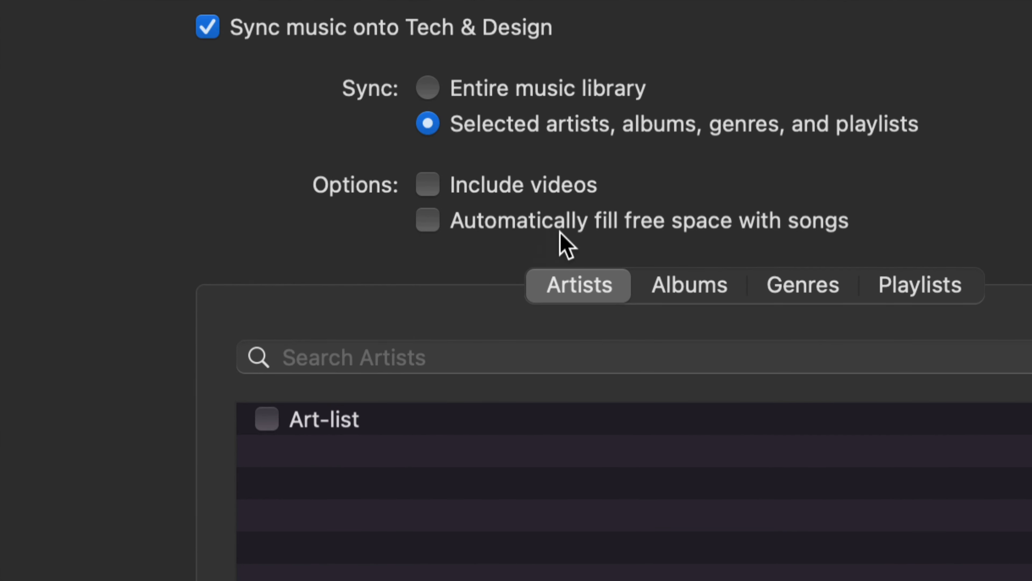
pyautogui.moveTo(828, 237)
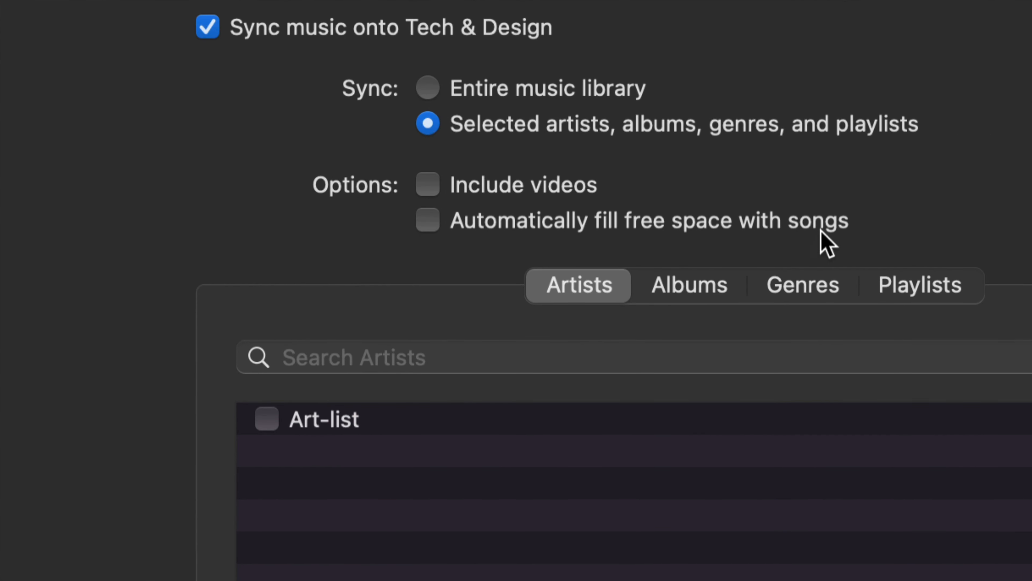
pyautogui.moveTo(478, 257)
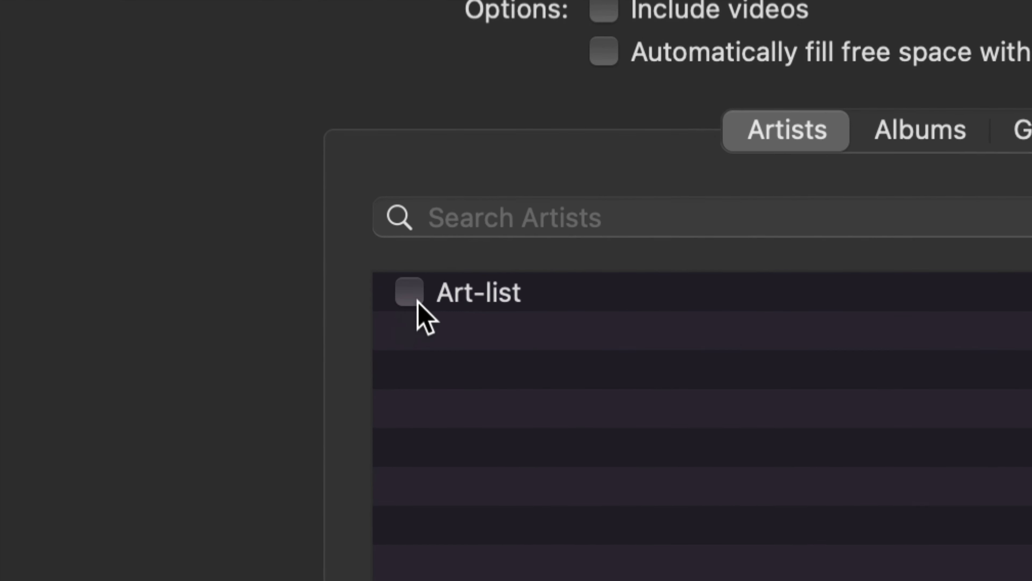
pyautogui.click(408, 291)
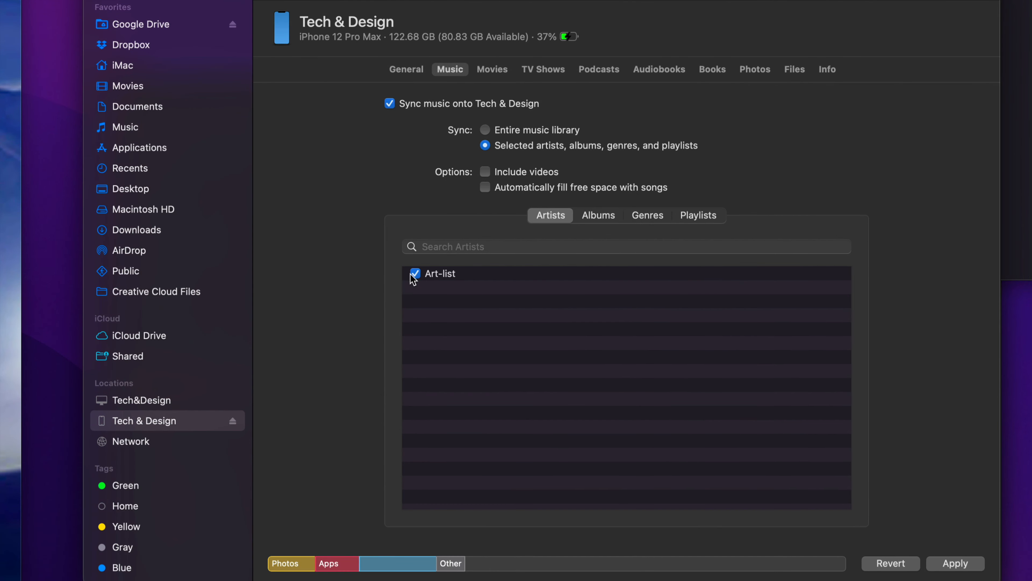
pyautogui.moveTo(666, 397)
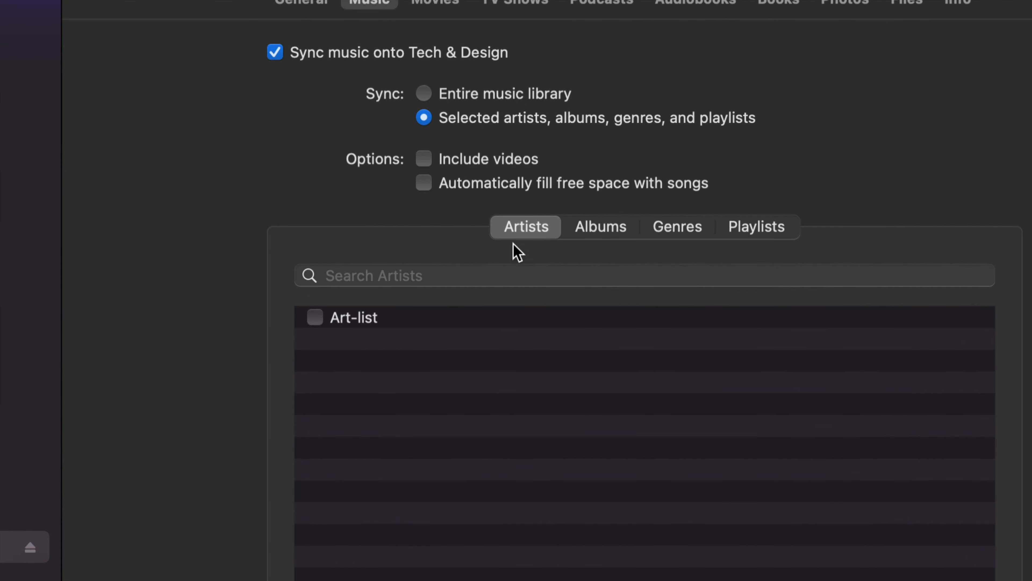
# - Switch to the Albums list and tick all eleven albums for syncing to the iPhone
pyautogui.click(677, 226)
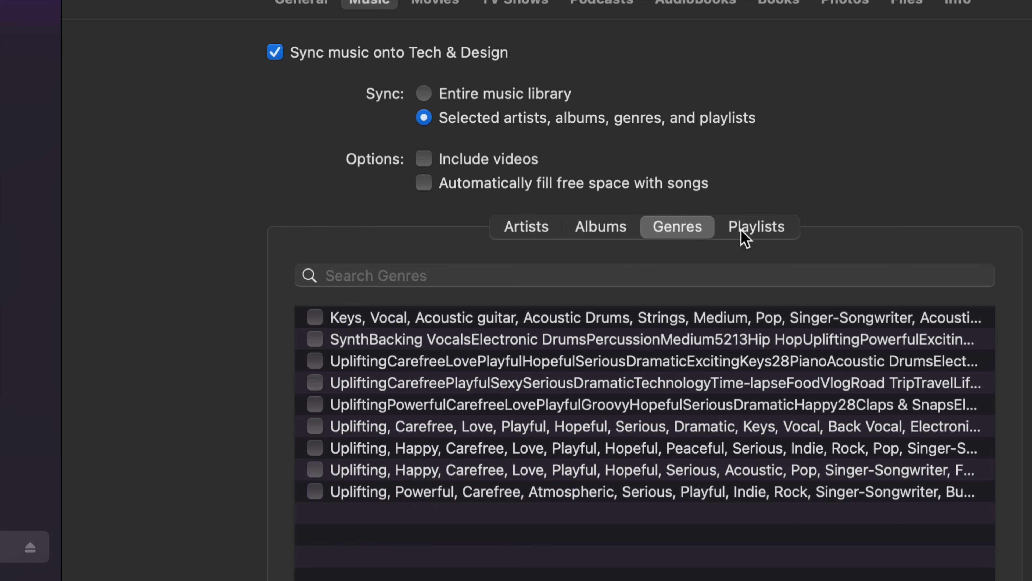
pyautogui.click(600, 227)
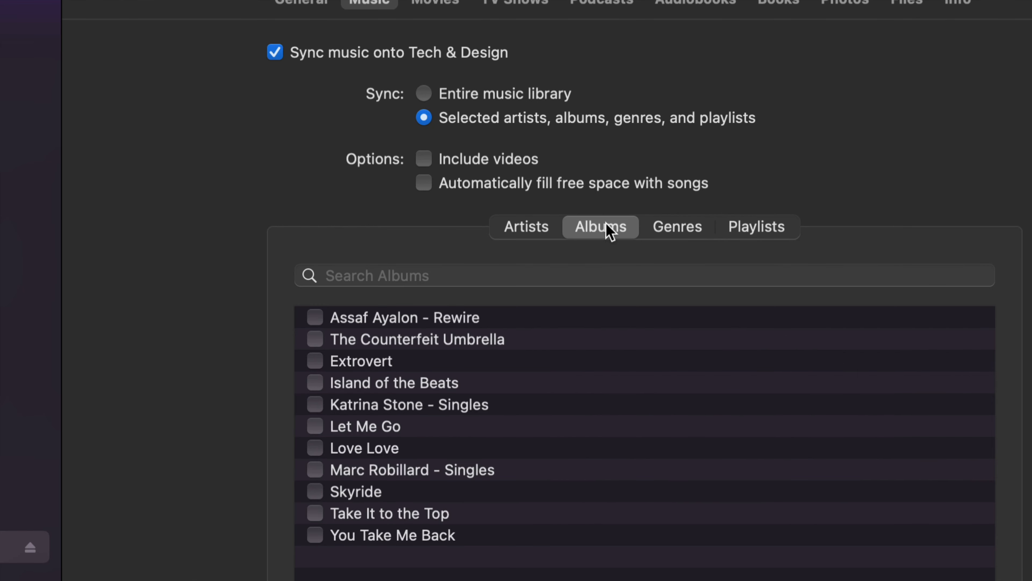
pyautogui.scroll(-3)
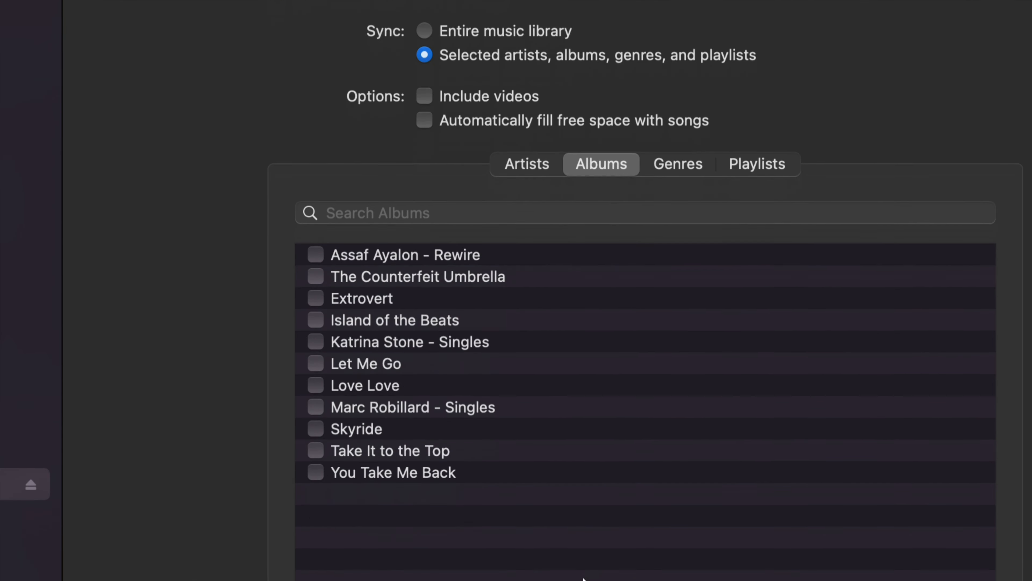
pyautogui.click(316, 426)
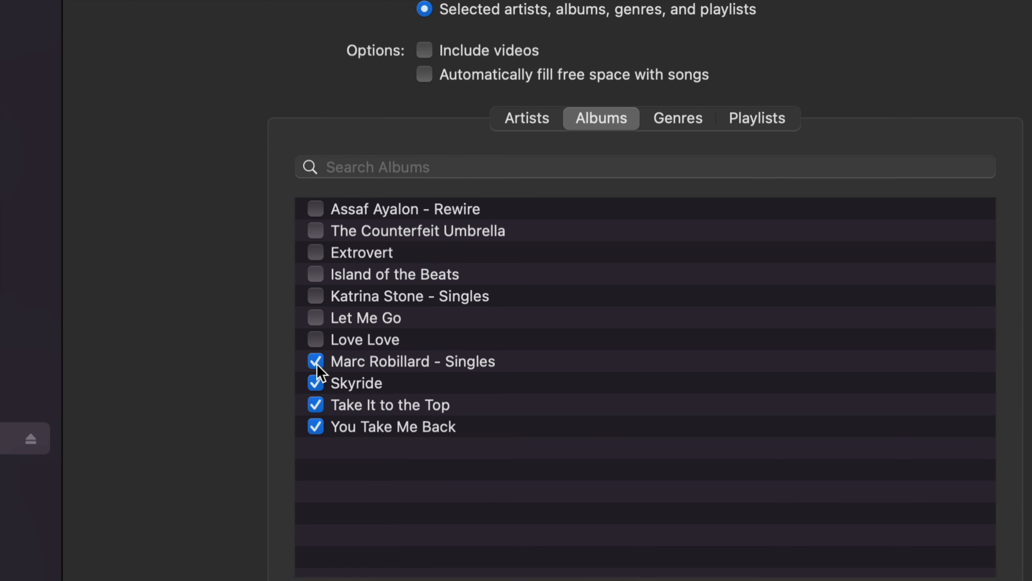
pyautogui.click(316, 209)
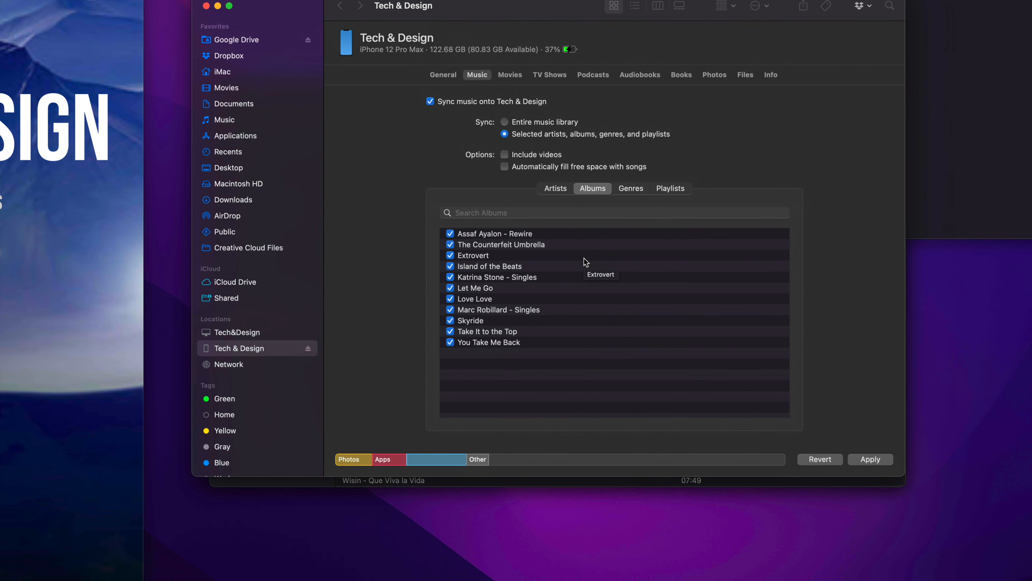
pyautogui.moveTo(879, 330)
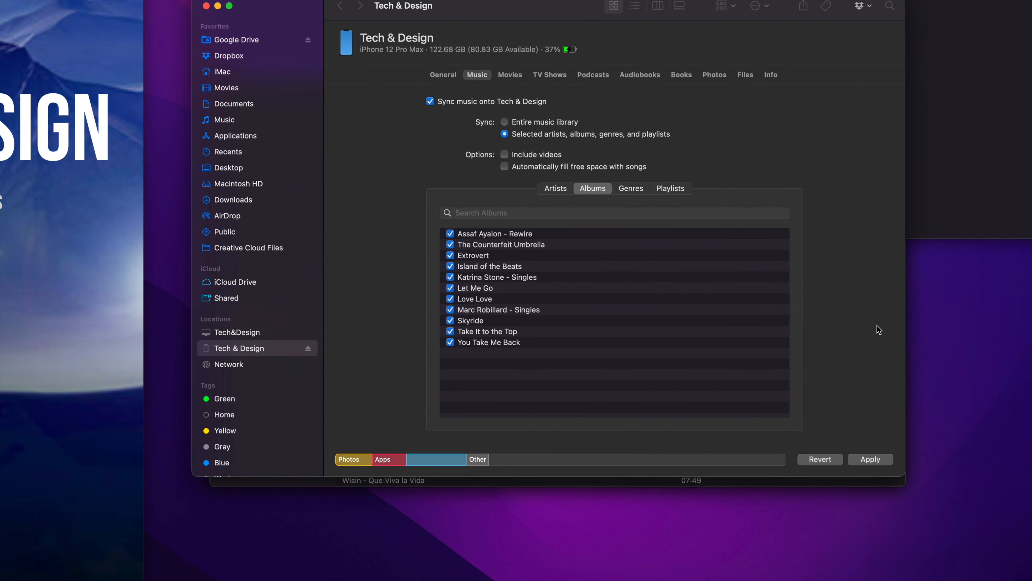
pyautogui.moveTo(891, 389)
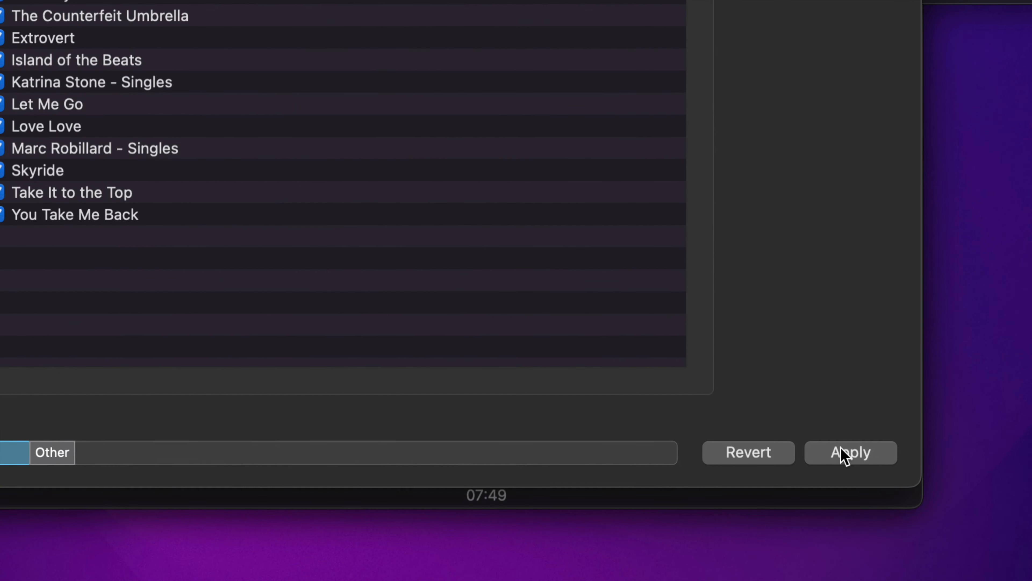
# - Apply the album sync settings, raising the Music-app-not-installed warning
pyautogui.click(850, 453)
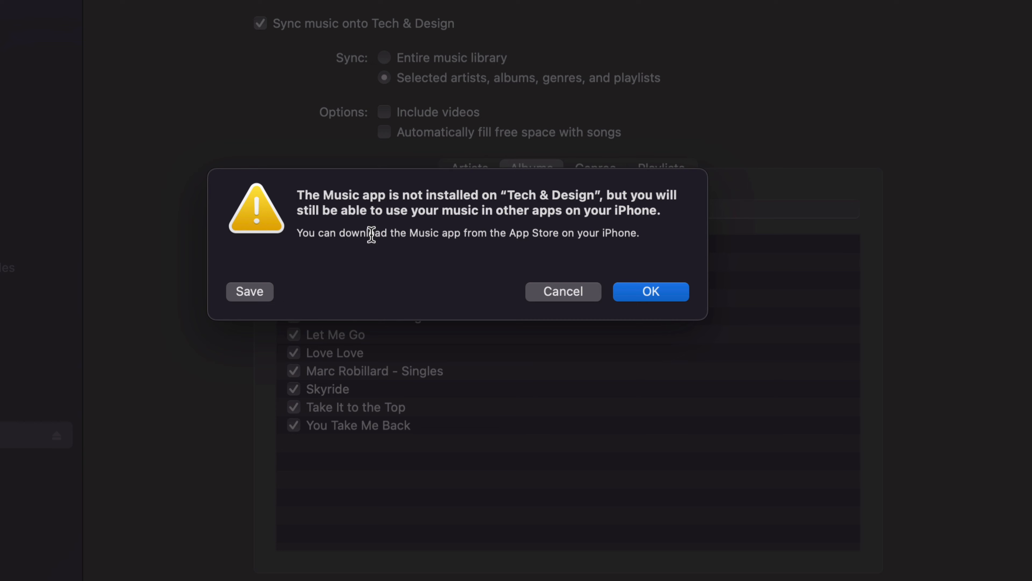
pyautogui.moveTo(370, 216)
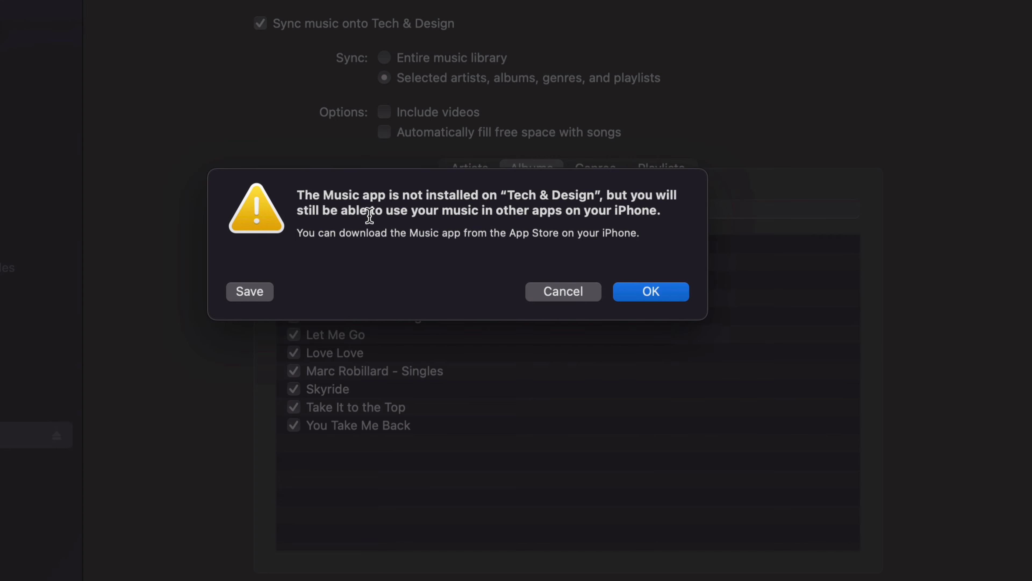
pyautogui.moveTo(639, 290)
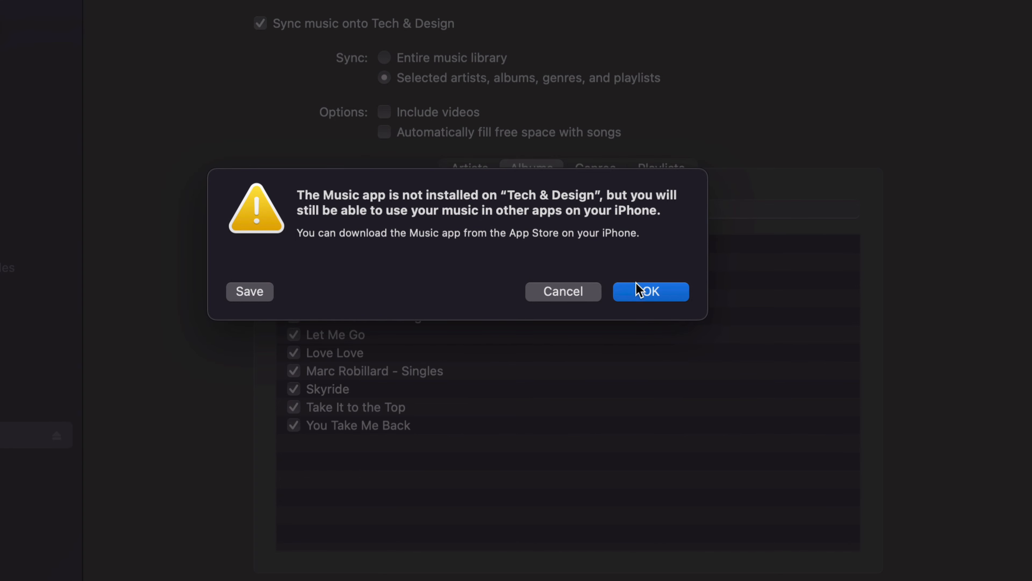
# - Accept the warning with OK so the Art-list albums sync to the iPhone's Albums library
pyautogui.click(651, 290)
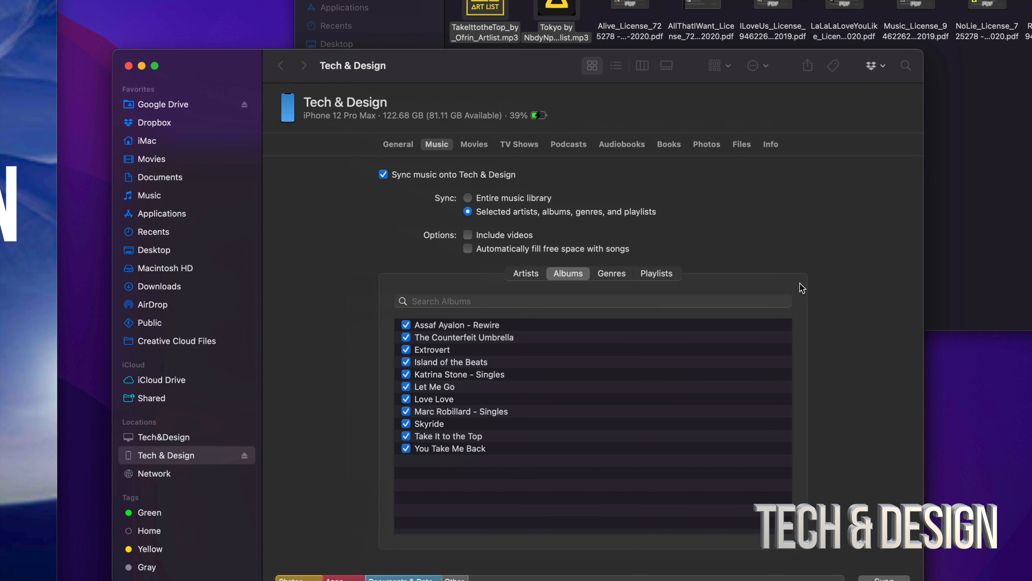
pyautogui.scroll(-3)
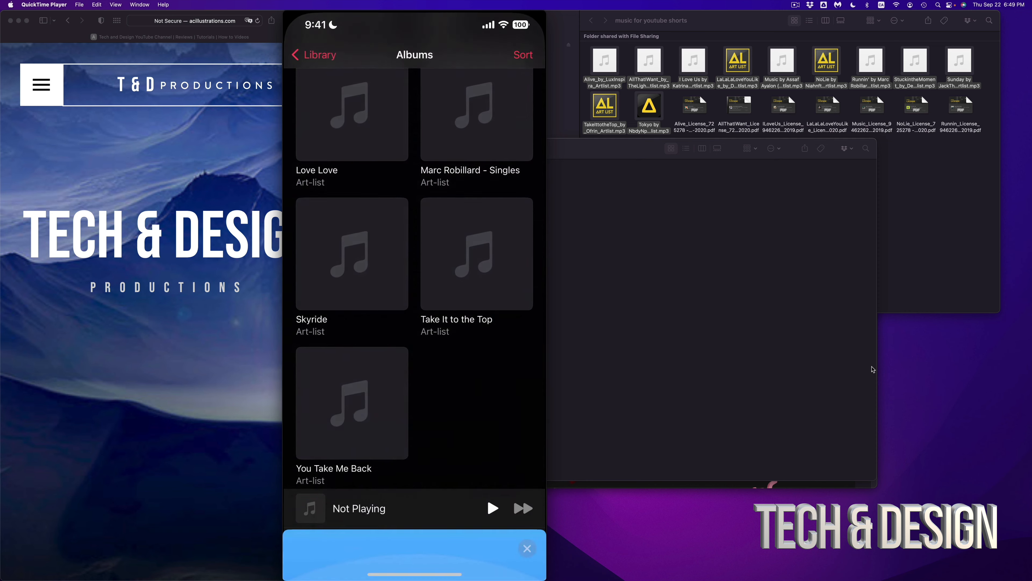
# - Scroll the iPhone's Albums list to reveal synced albums such as Skyride and You Take Me Back
pyautogui.scroll(3)
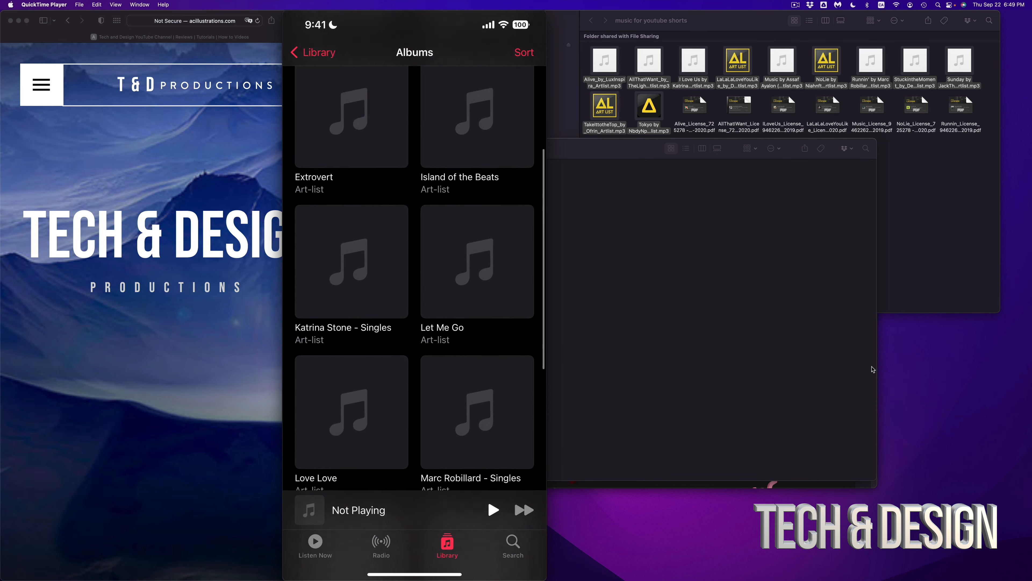
pyautogui.scroll(3)
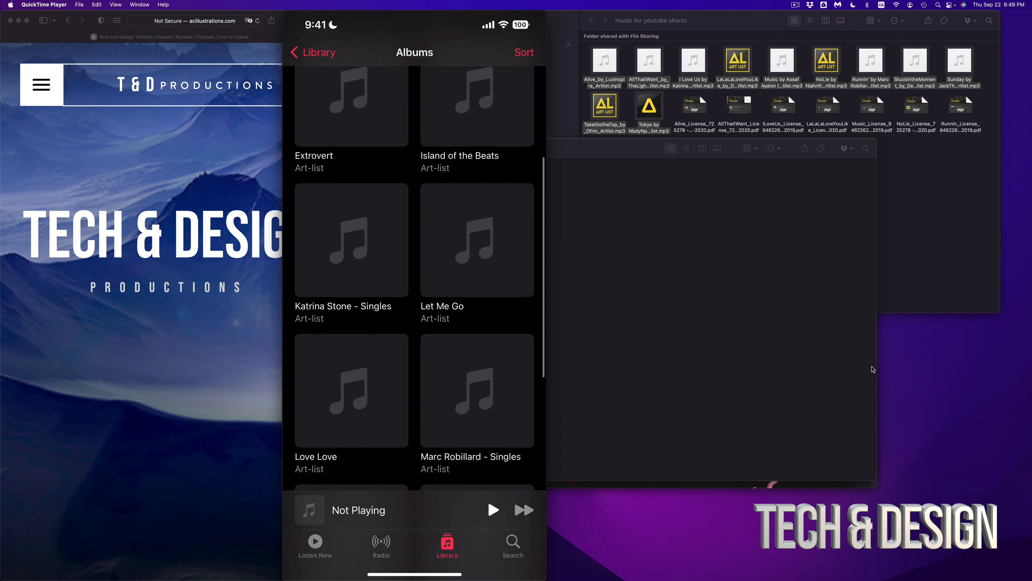
pyautogui.scroll(-3)
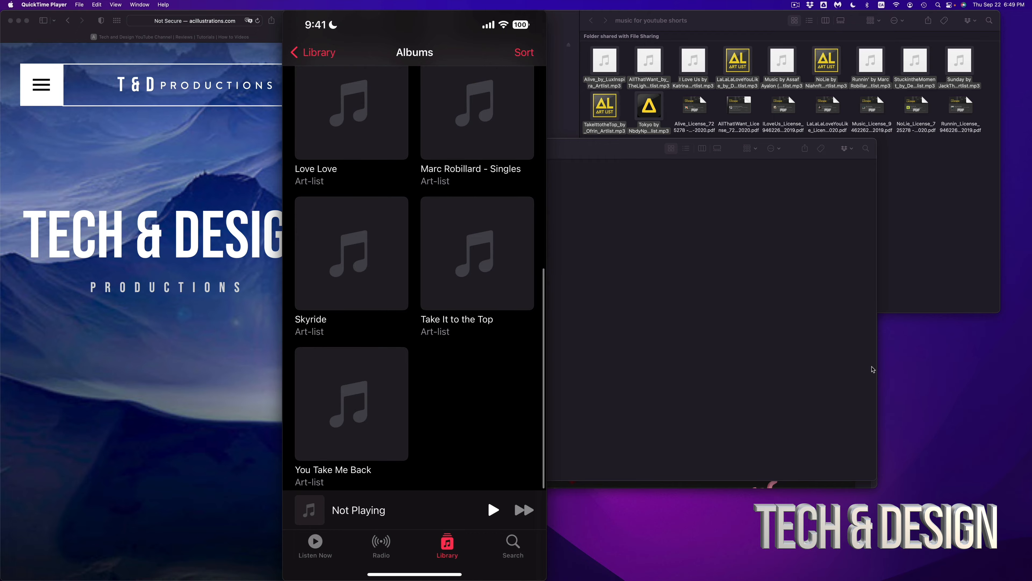